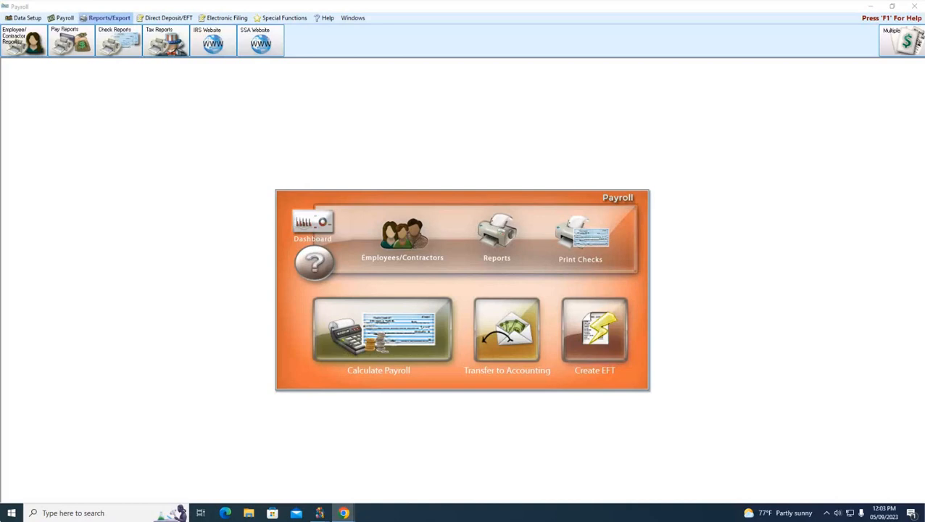
pyautogui.moveTo(522, 24)
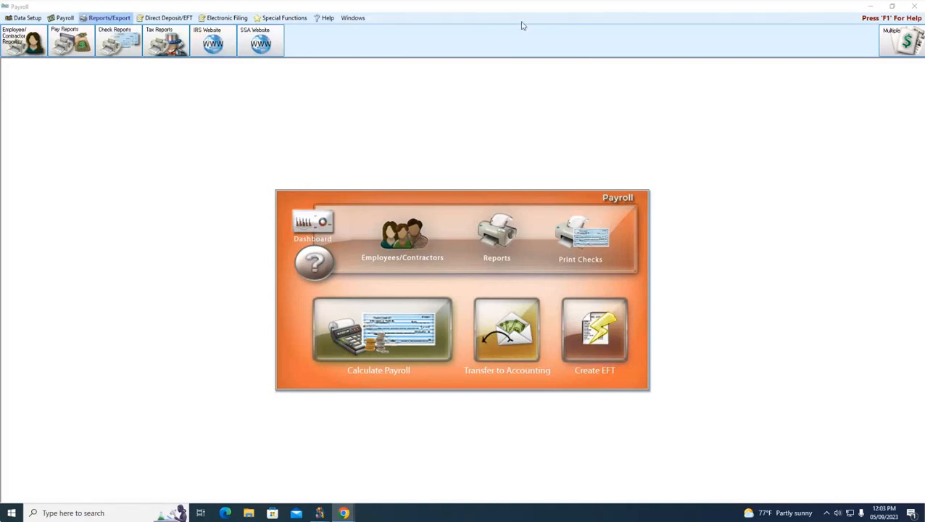
pyautogui.moveTo(439, 10)
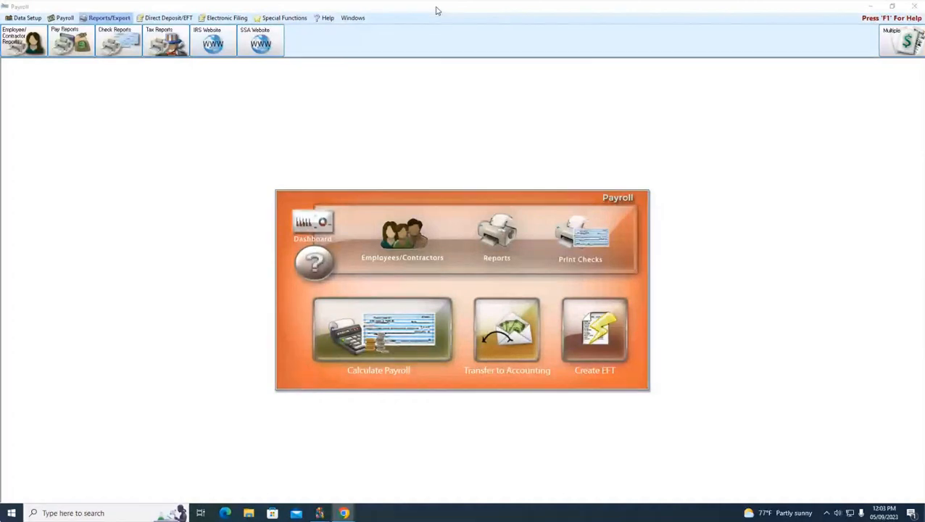
pyautogui.moveTo(459, 6)
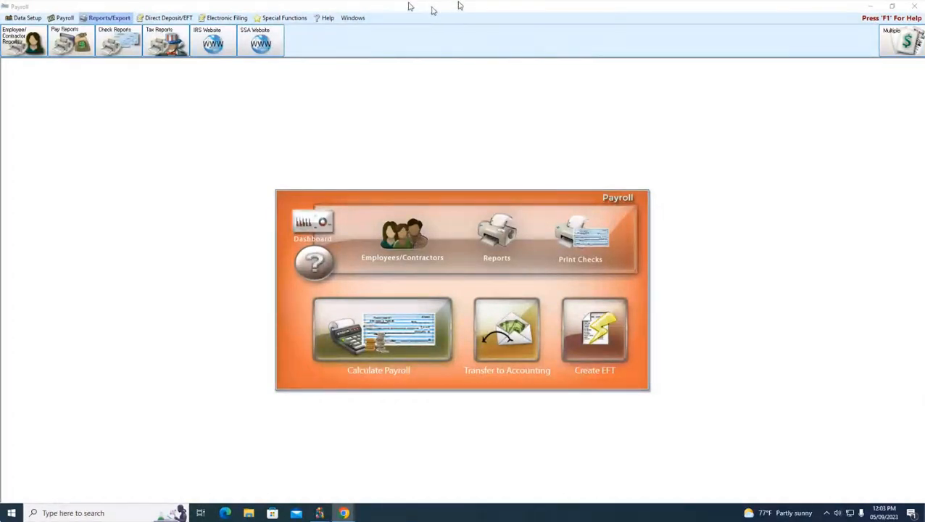
pyautogui.moveTo(413, 9)
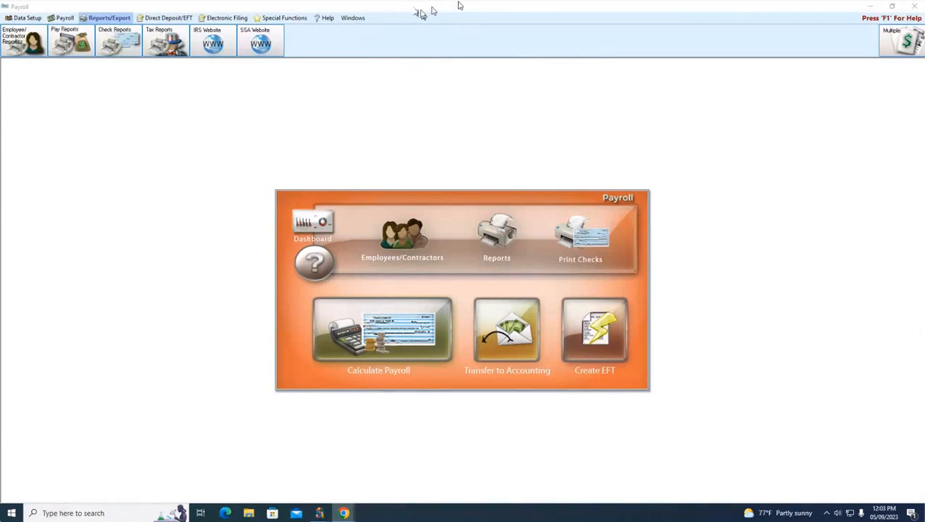
pyautogui.moveTo(420, 16)
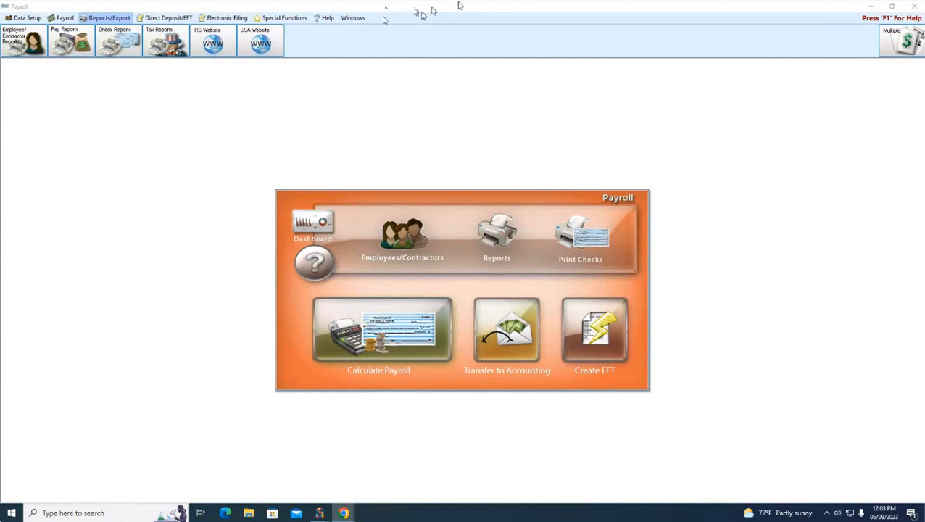
pyautogui.moveTo(388, 14)
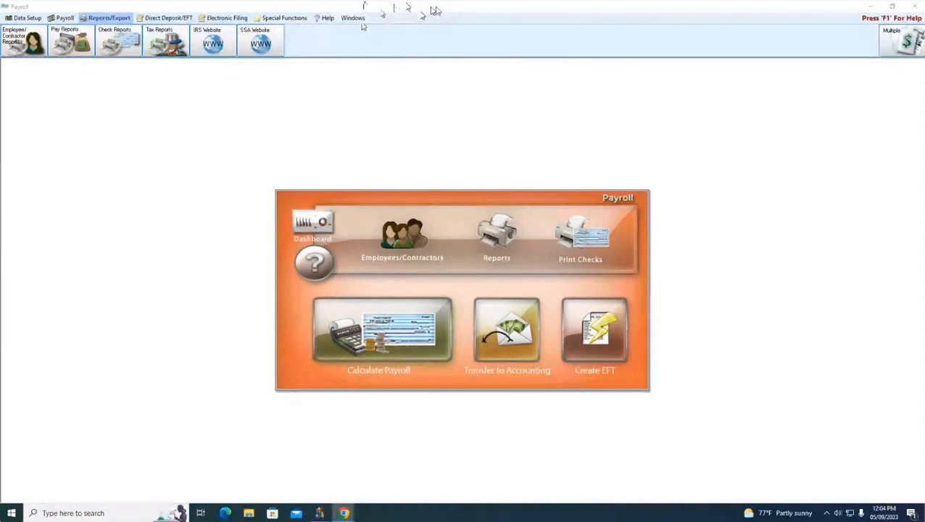
pyautogui.moveTo(459, 6)
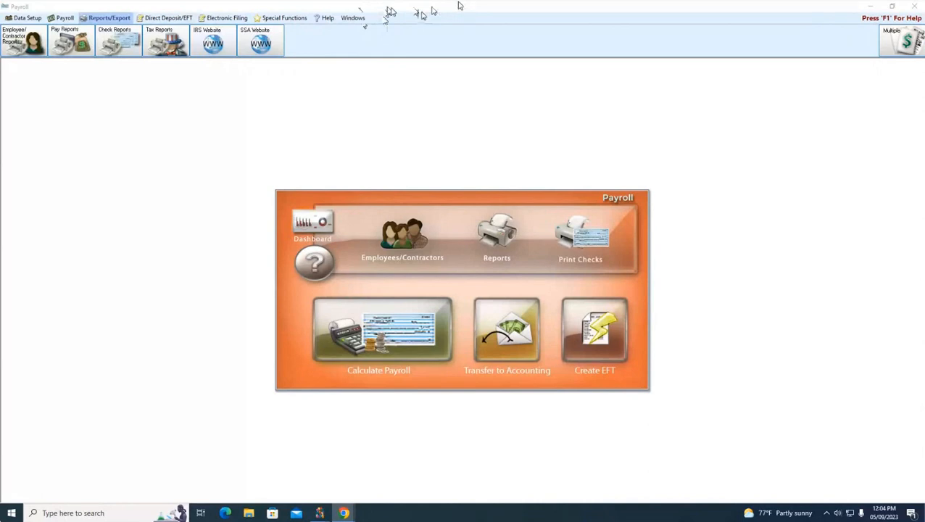
pyautogui.moveTo(395, 16)
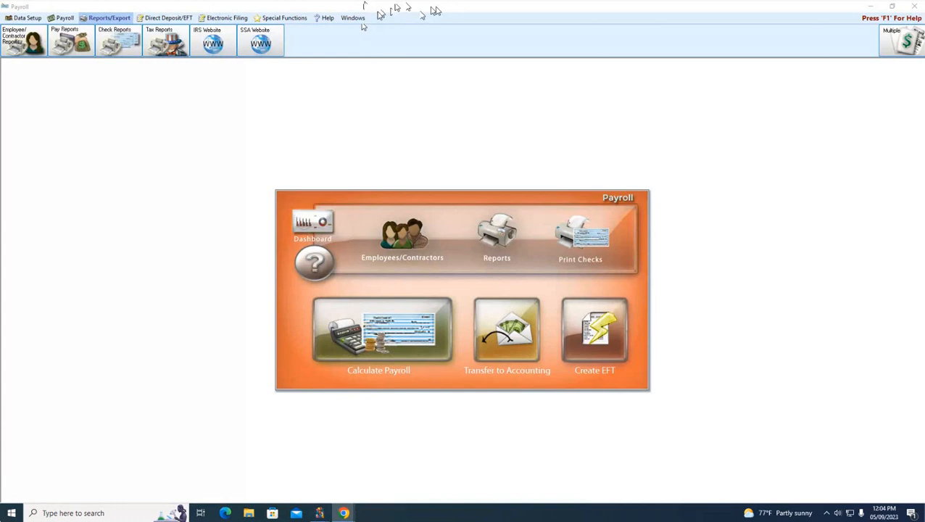
pyautogui.moveTo(374, 12)
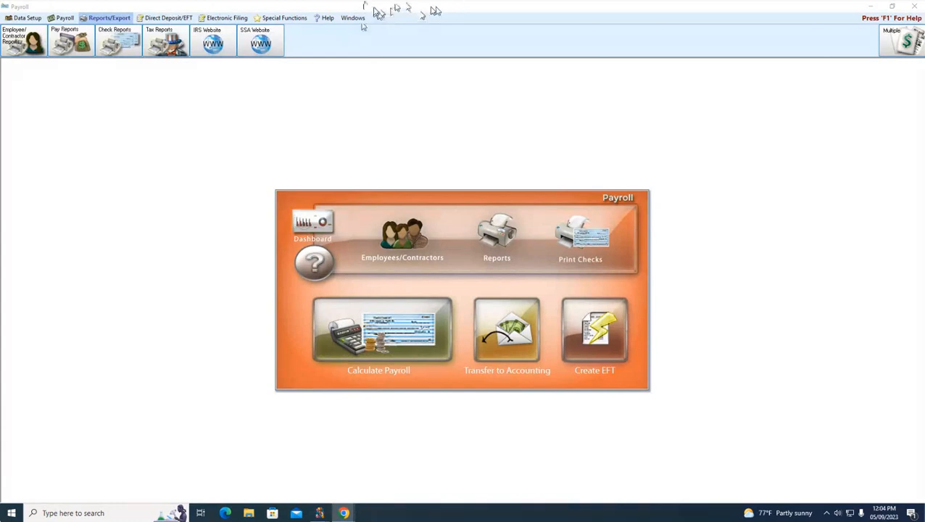
pyautogui.moveTo(328, 18)
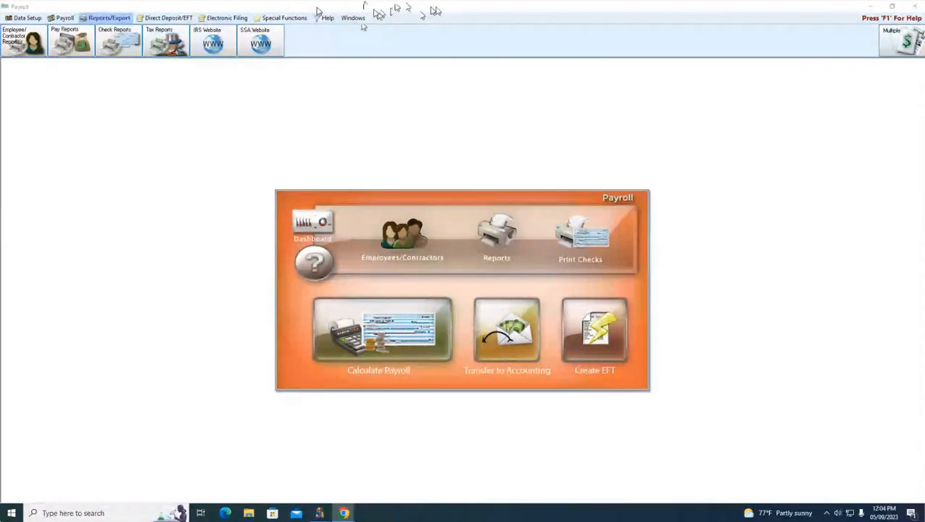
pyautogui.moveTo(458, 5)
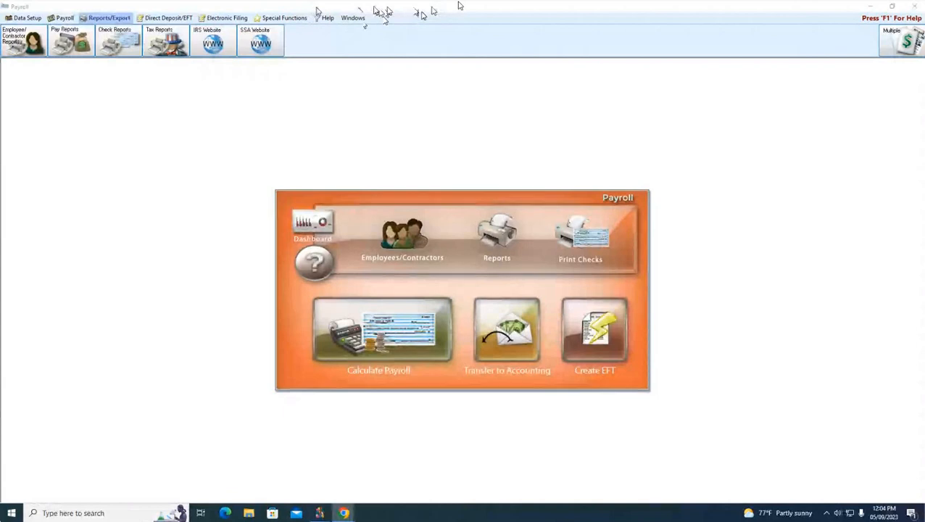
# - Open the Tax Reports dropdown listing tax forms, tax tables and FUTA/SUTA reports
pyautogui.click(168, 18)
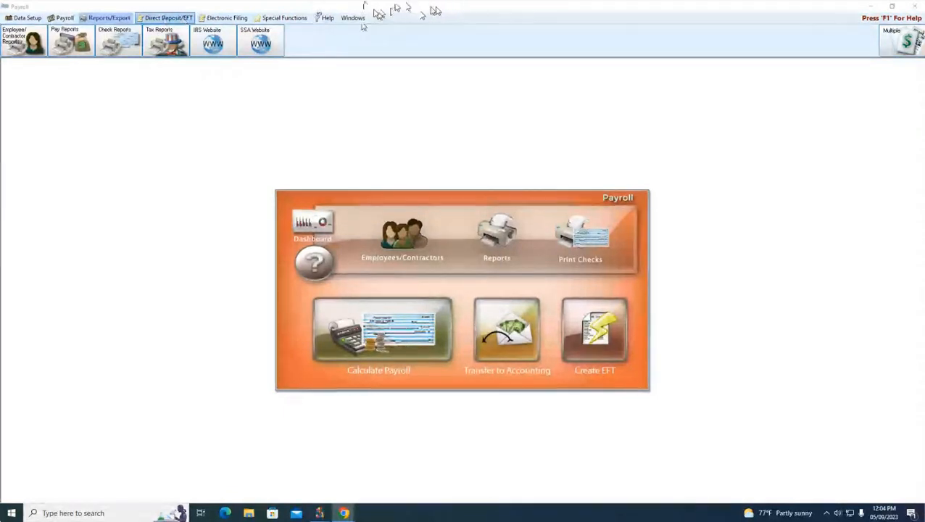
pyautogui.click(109, 18)
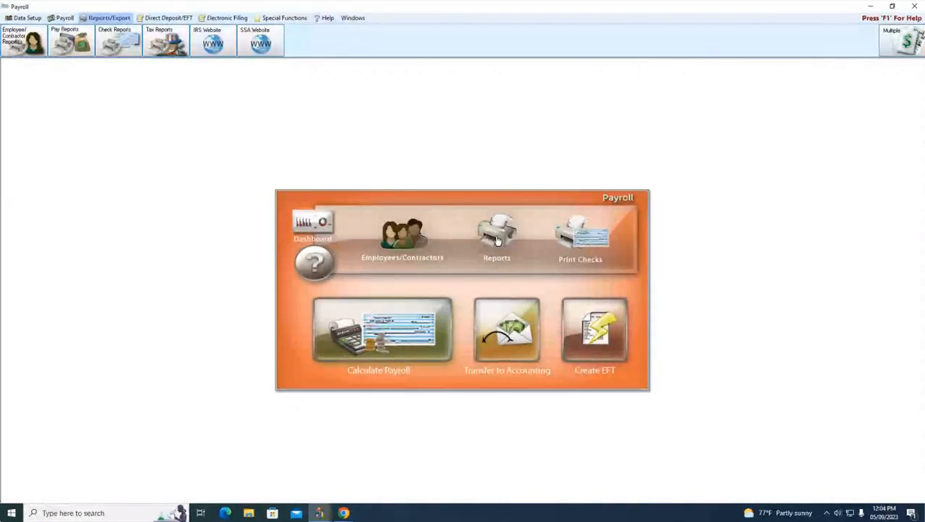
pyautogui.moveTo(549, 266)
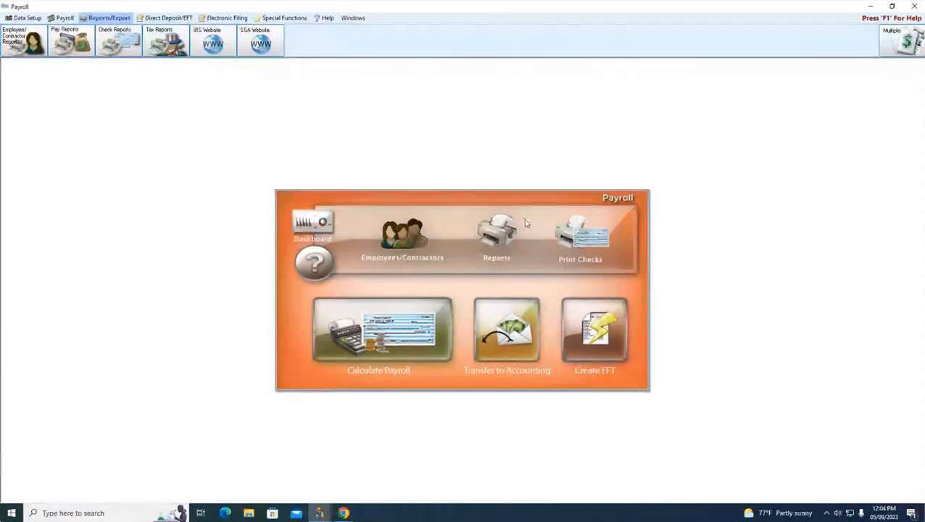
pyautogui.moveTo(464, 247)
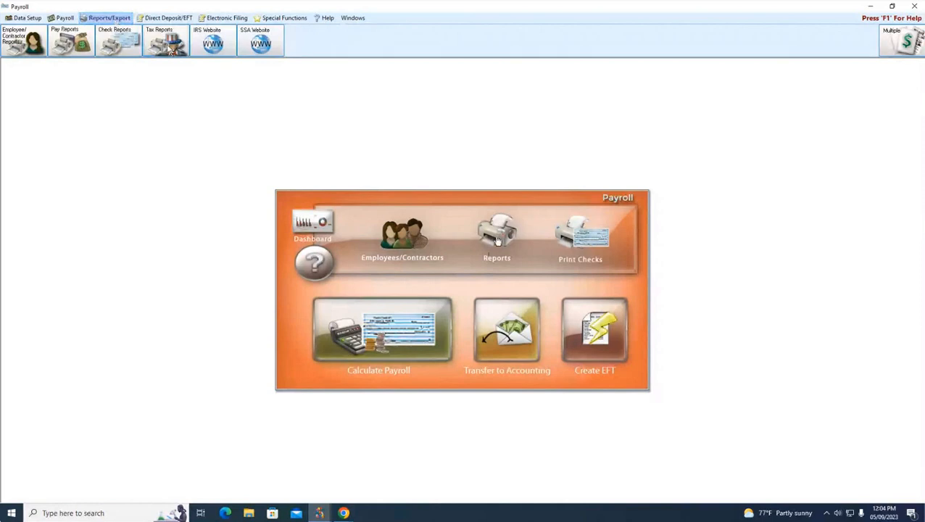
pyautogui.click(165, 40)
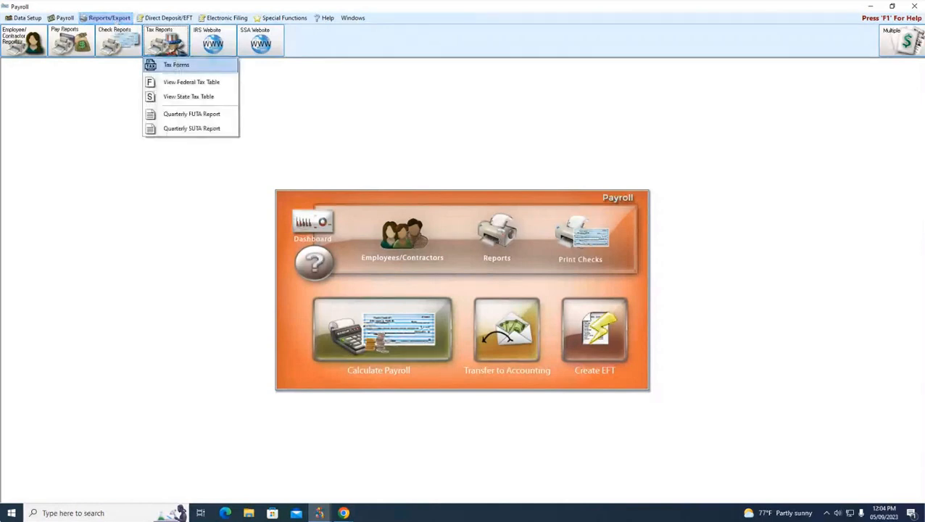
# - Choose Tax Forms from the Tax Reports list and let it load
pyautogui.click(177, 64)
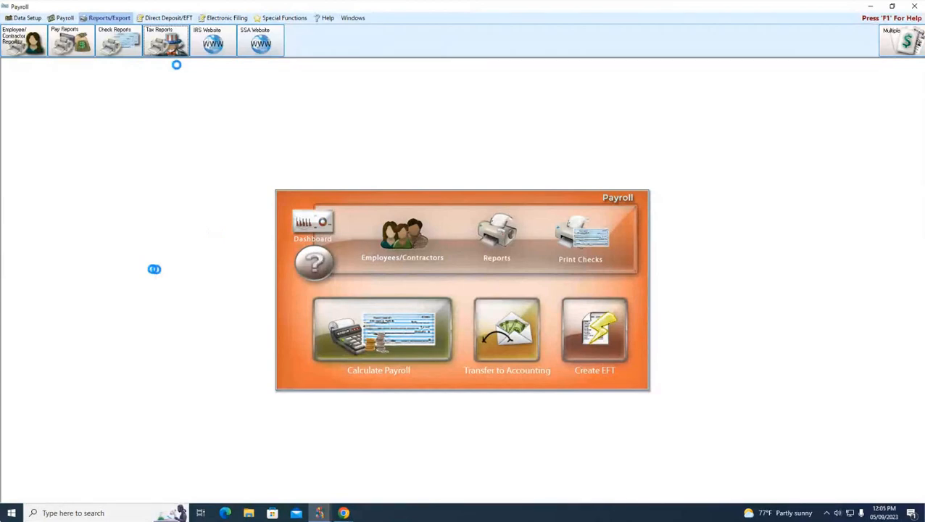
pyautogui.moveTo(214, 233)
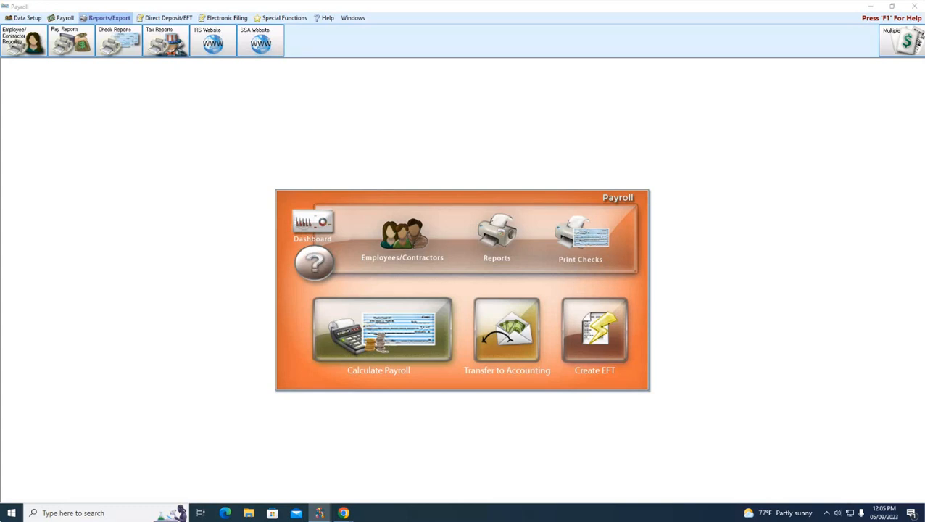
pyautogui.click(165, 40)
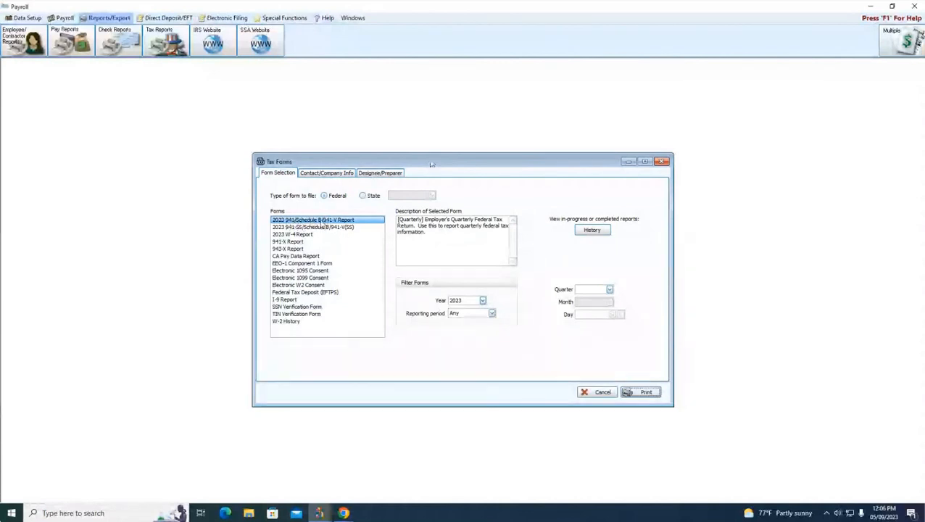
pyautogui.moveTo(504, 397)
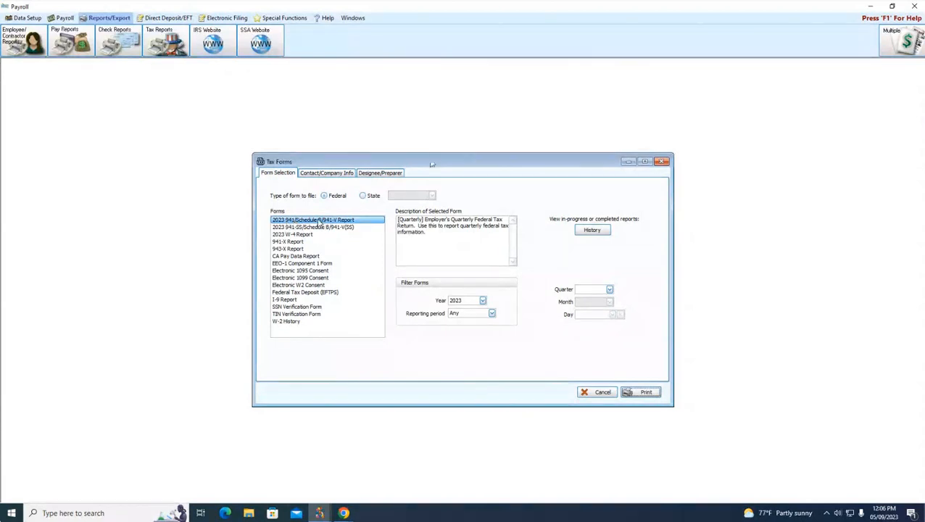
pyautogui.moveTo(504, 396)
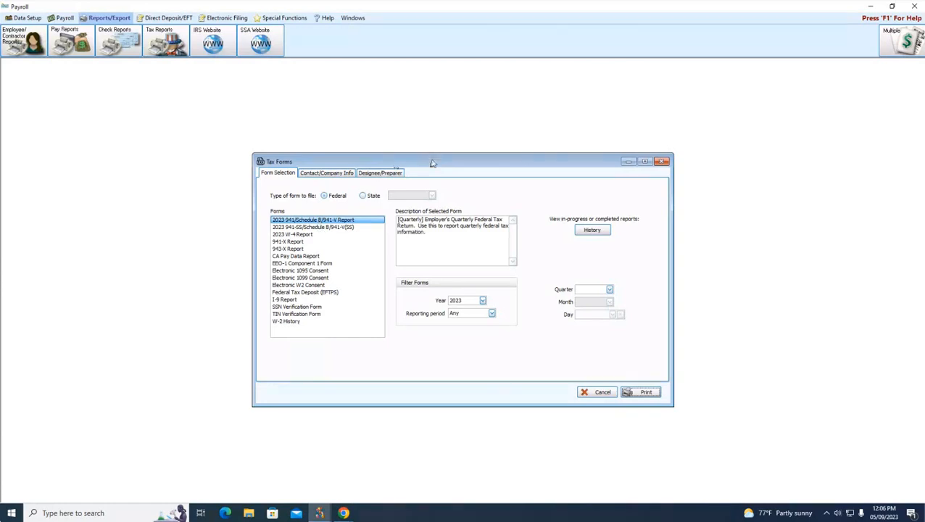
pyautogui.moveTo(453, 165)
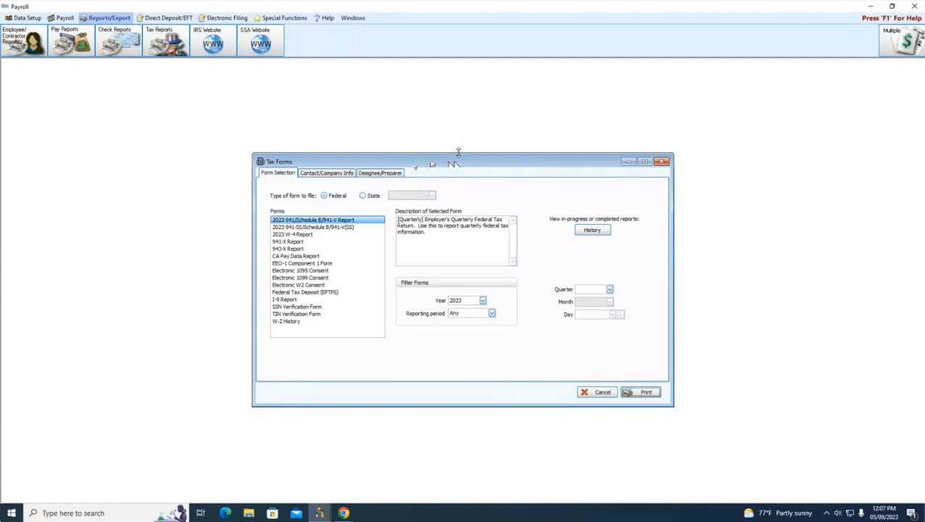
pyautogui.moveTo(504, 396)
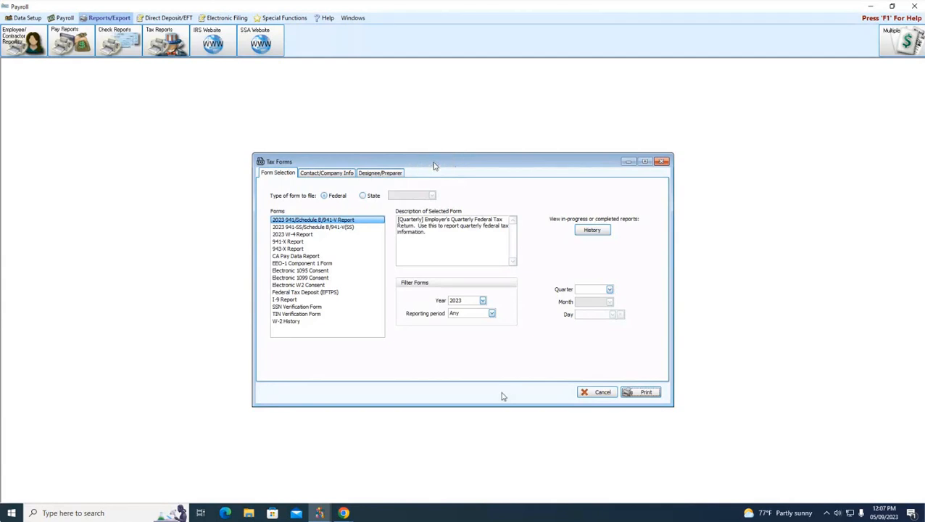
pyautogui.moveTo(438, 164)
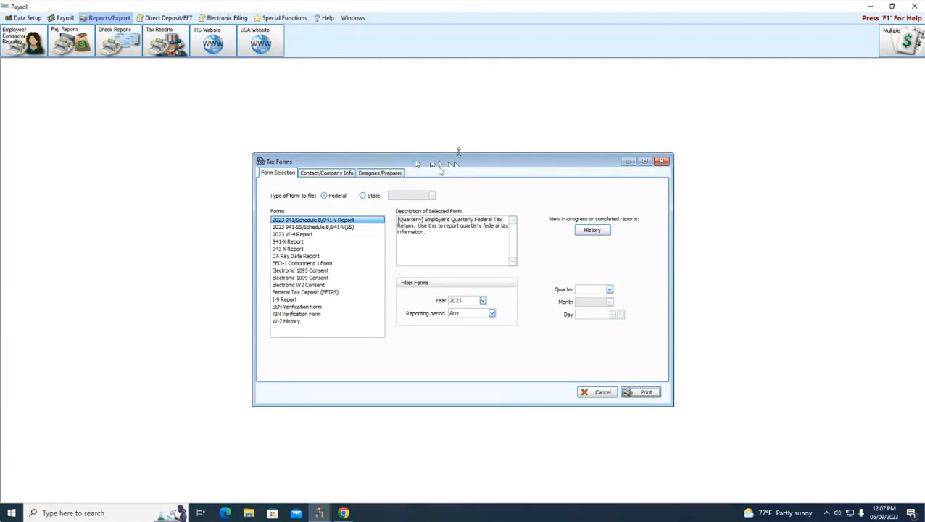
pyautogui.moveTo(503, 397)
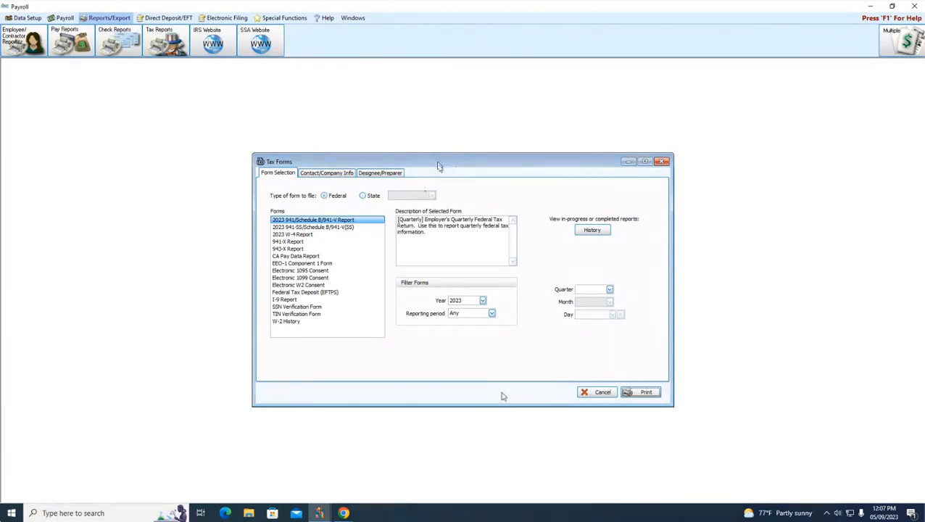
pyautogui.moveTo(449, 173)
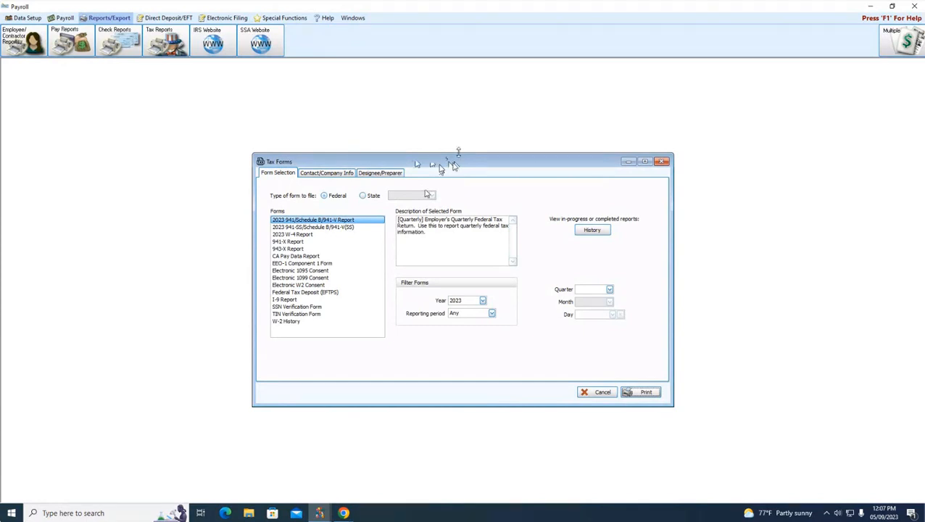
pyautogui.moveTo(504, 397)
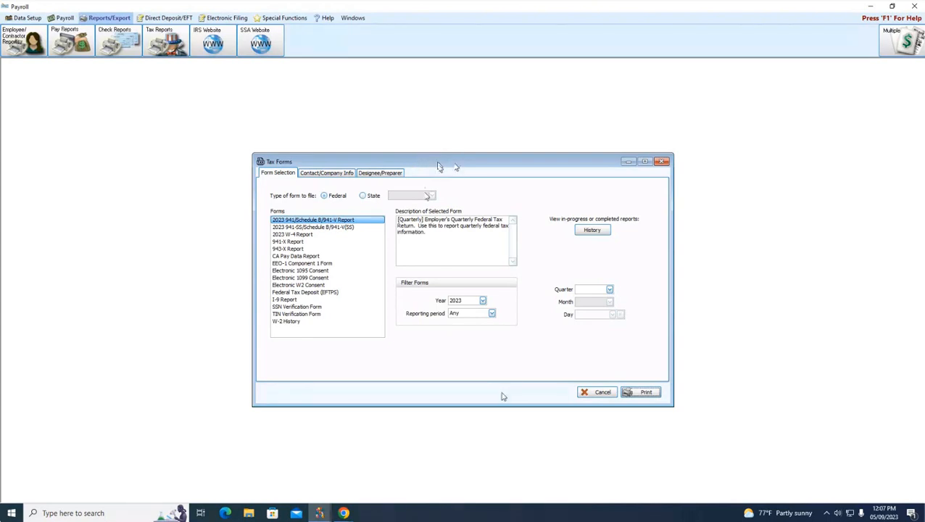
pyautogui.moveTo(453, 165)
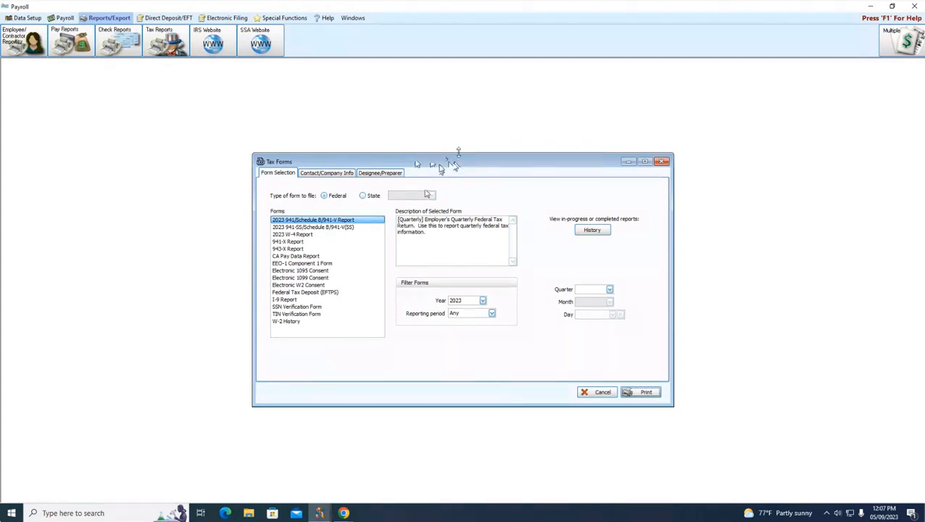
pyautogui.moveTo(504, 396)
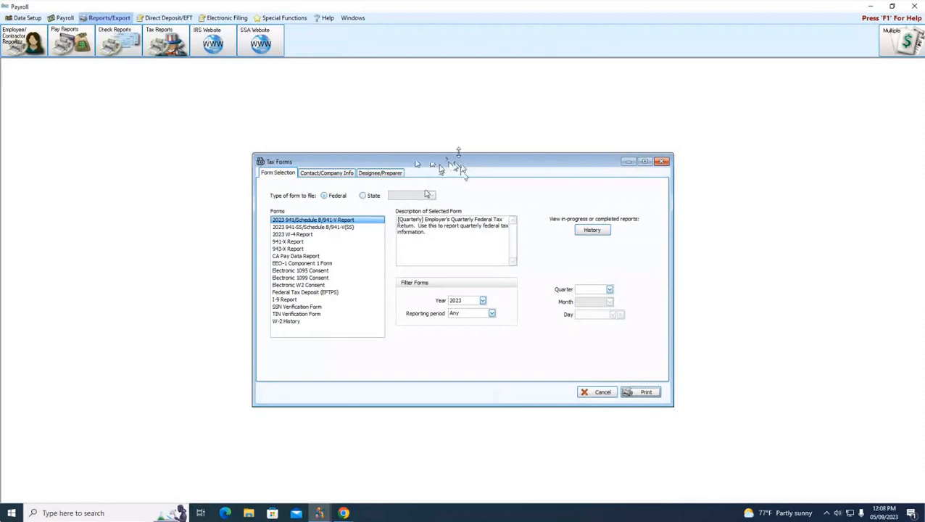
pyautogui.moveTo(504, 397)
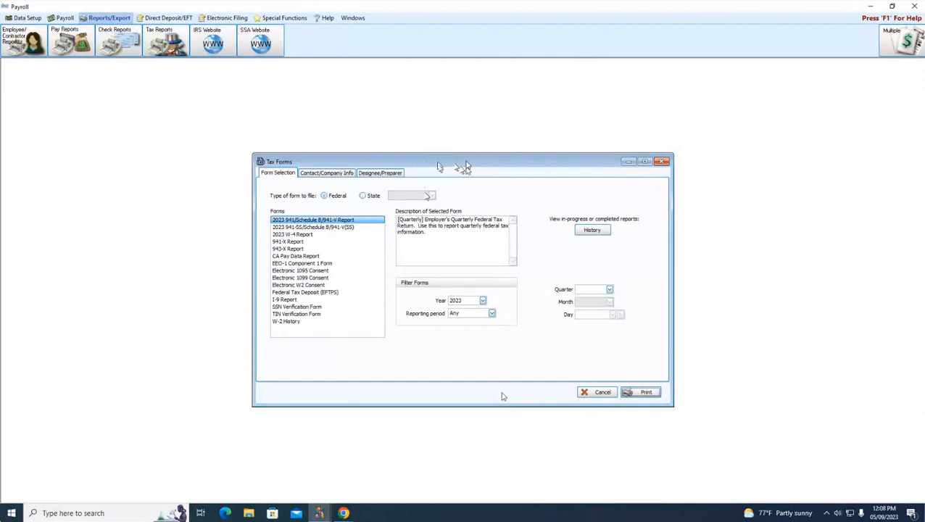
pyautogui.moveTo(459, 163)
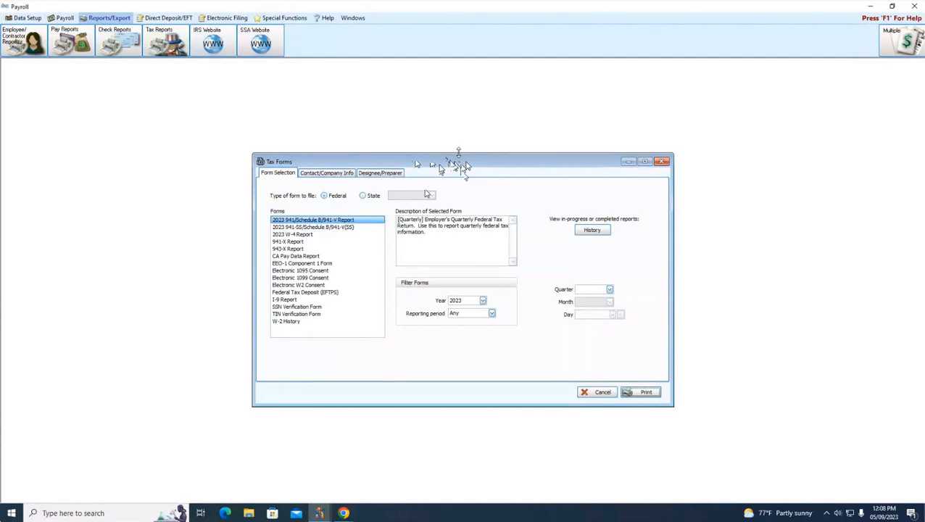
pyautogui.moveTo(504, 396)
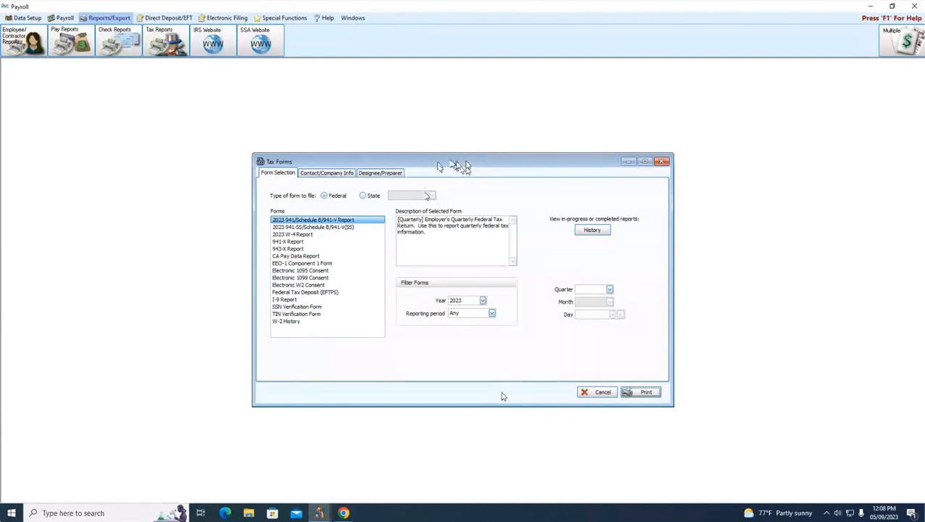
pyautogui.moveTo(456, 163)
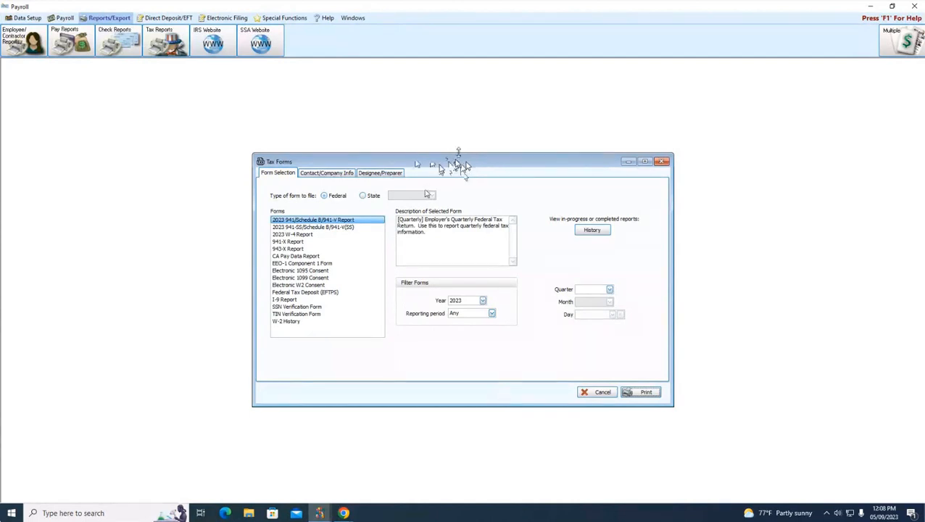
pyautogui.moveTo(503, 396)
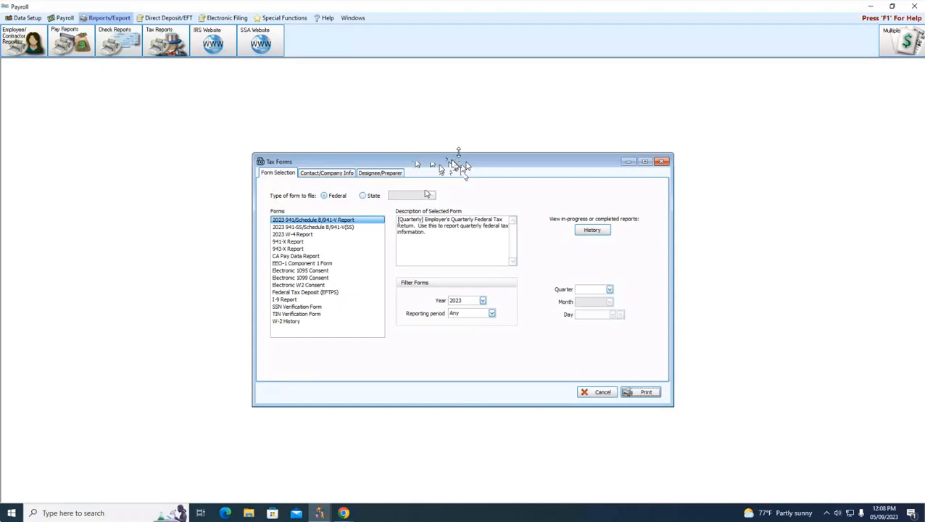
pyautogui.moveTo(504, 397)
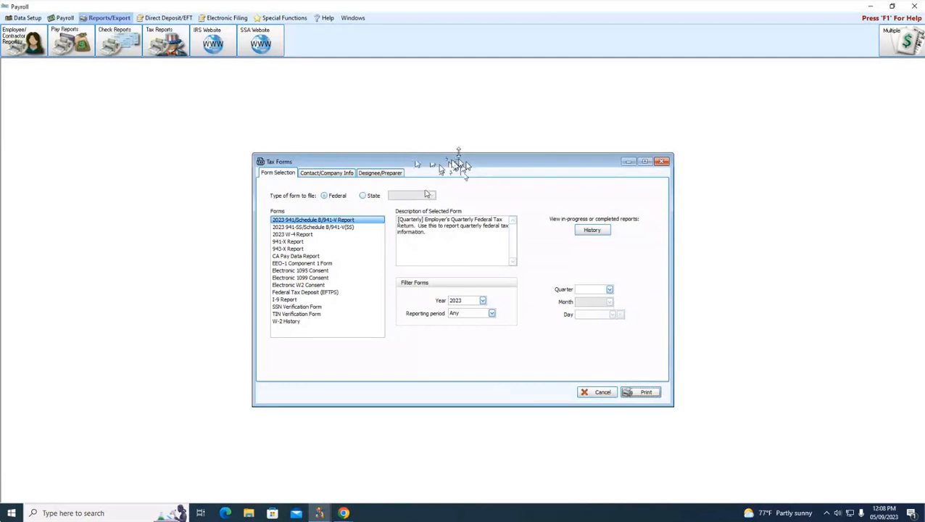
pyautogui.moveTo(504, 396)
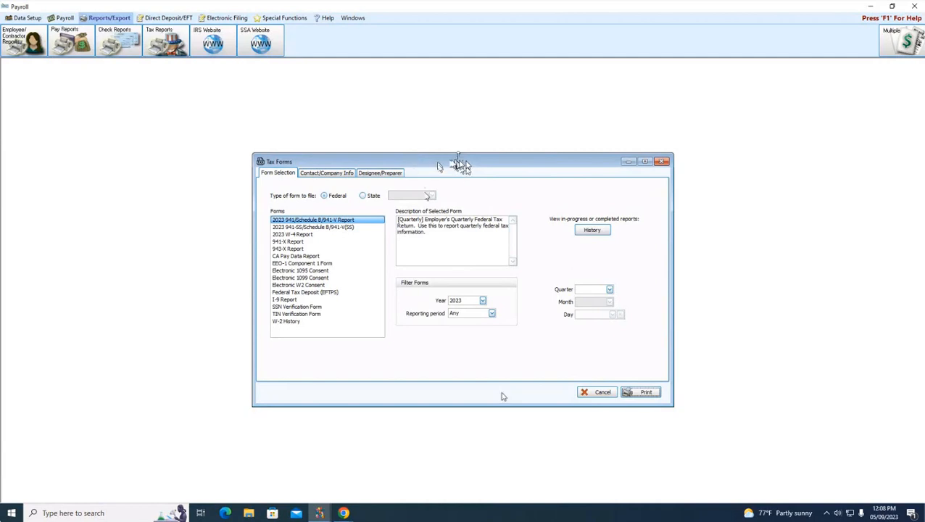
pyautogui.moveTo(435, 167)
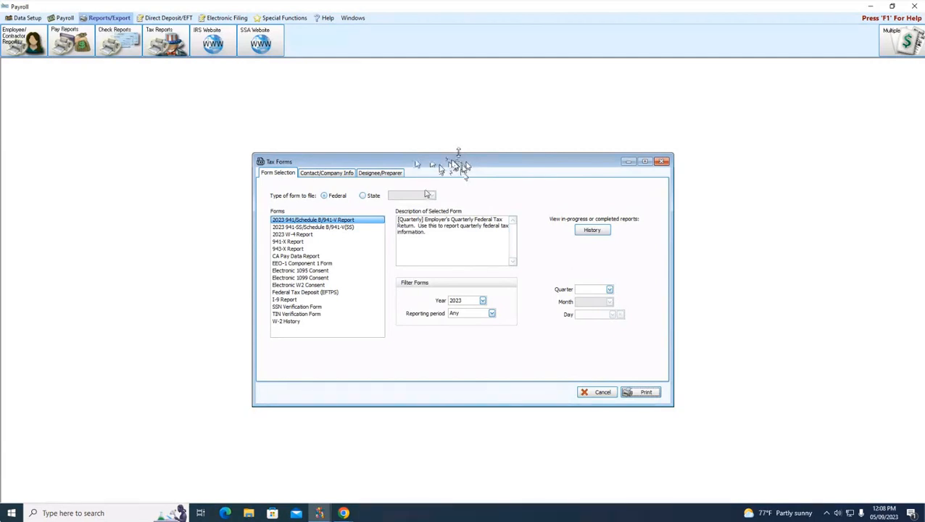
pyautogui.moveTo(503, 396)
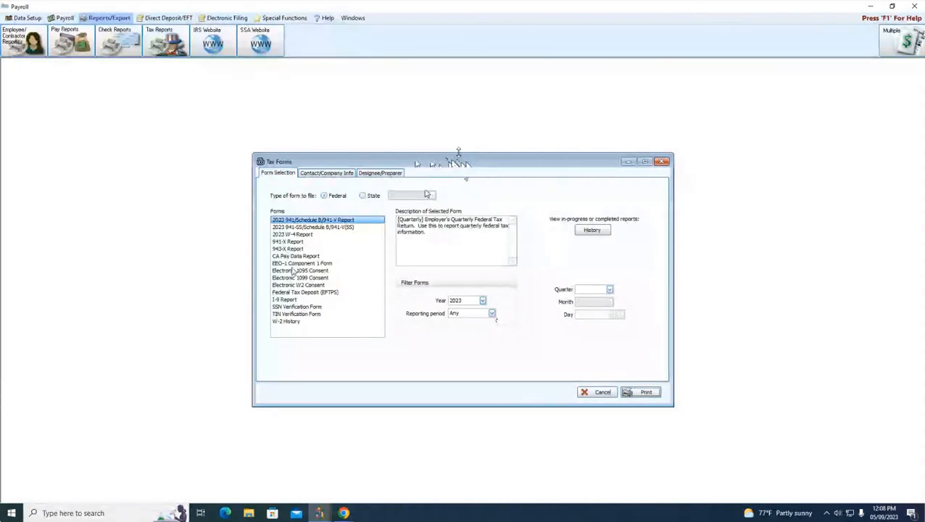
pyautogui.moveTo(628, 275)
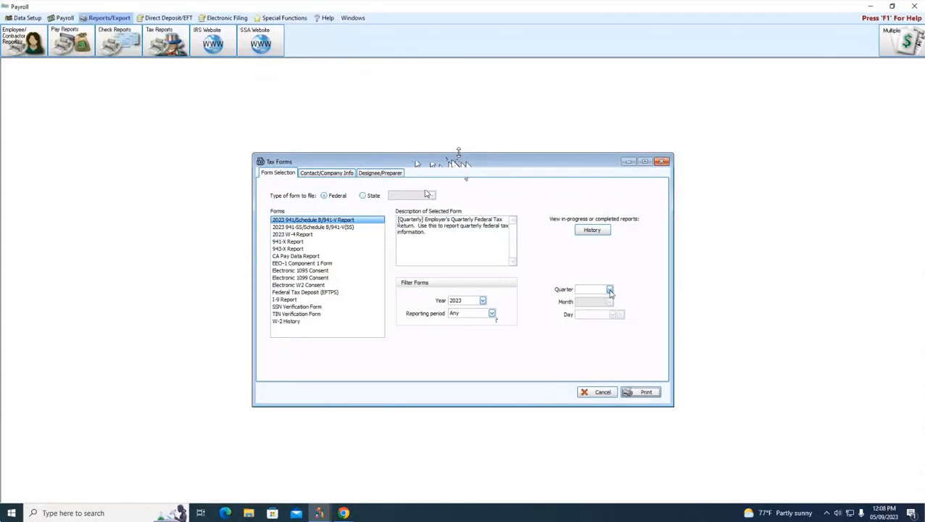
# - Set the 2023 941 report to quarter 1 and print it, prompting the $6,202.88 deposit check
pyautogui.click(609, 289)
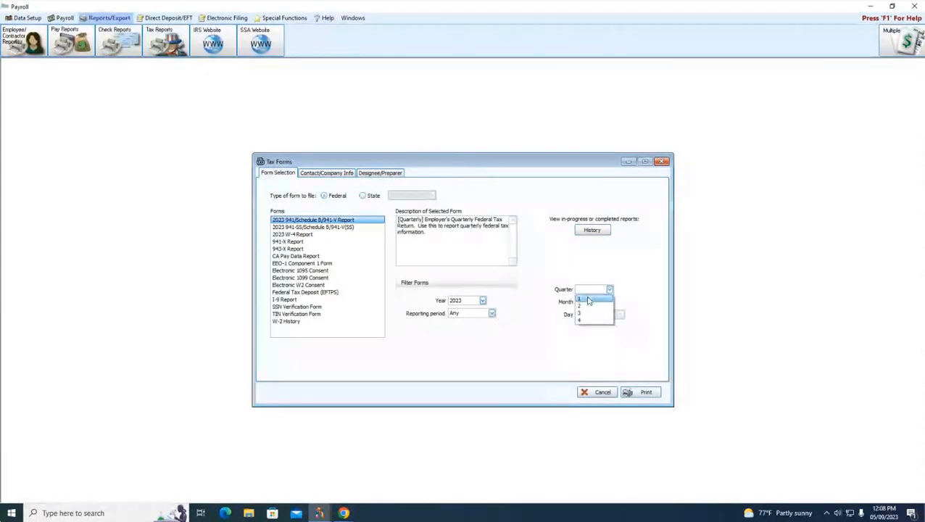
pyautogui.click(589, 304)
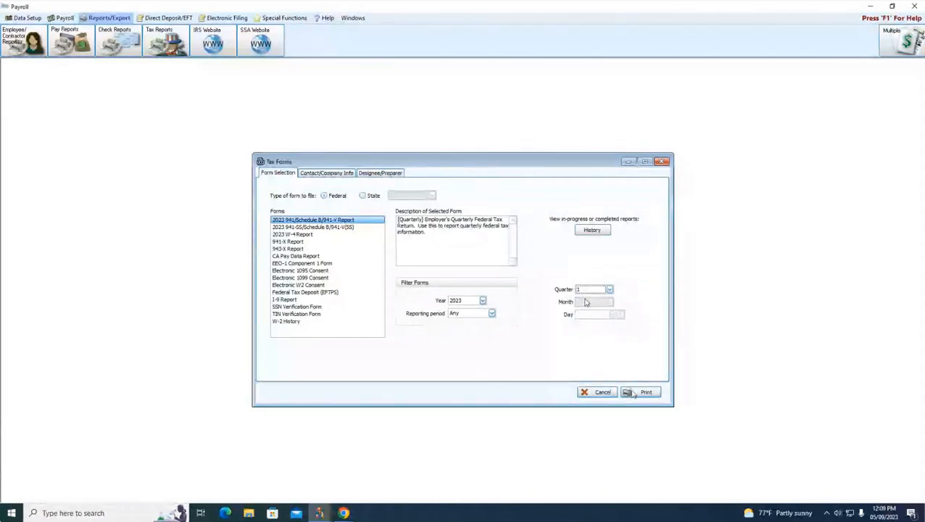
pyautogui.click(640, 392)
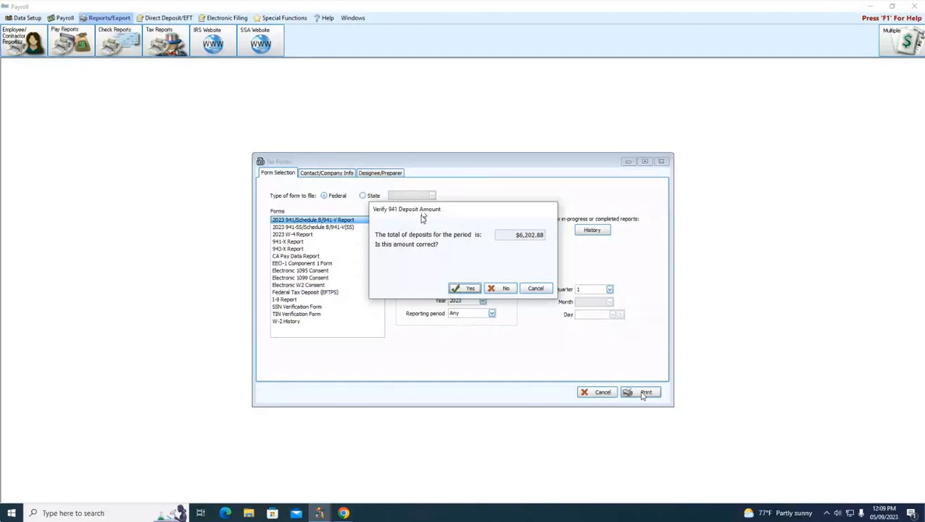
pyautogui.moveTo(433, 221)
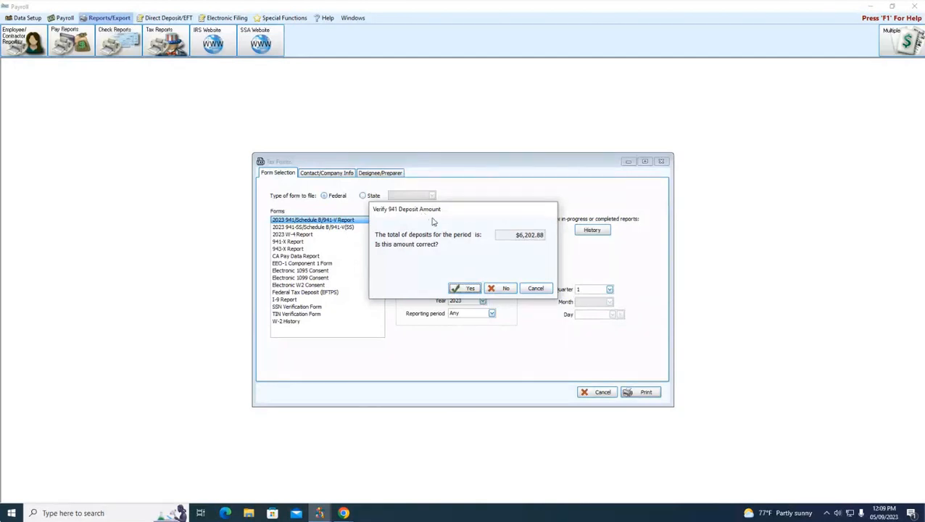
pyautogui.moveTo(490, 219)
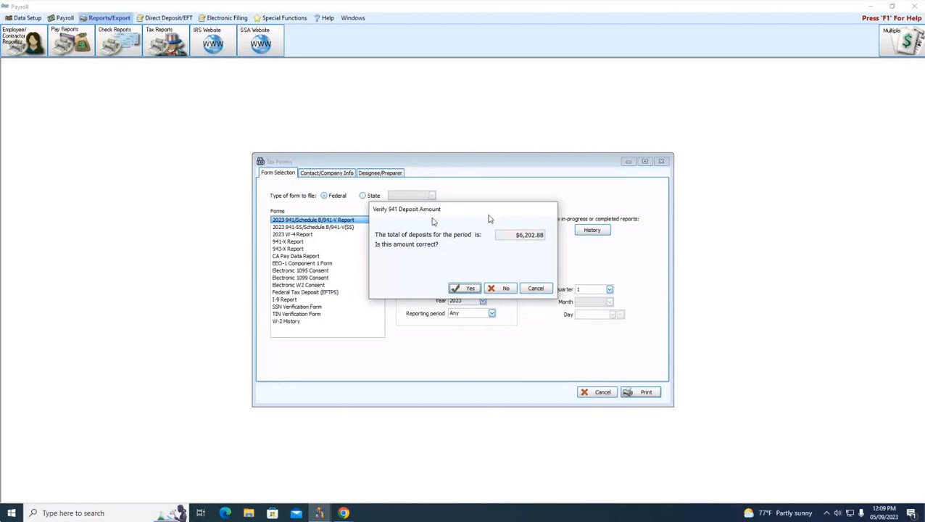
pyautogui.moveTo(478, 222)
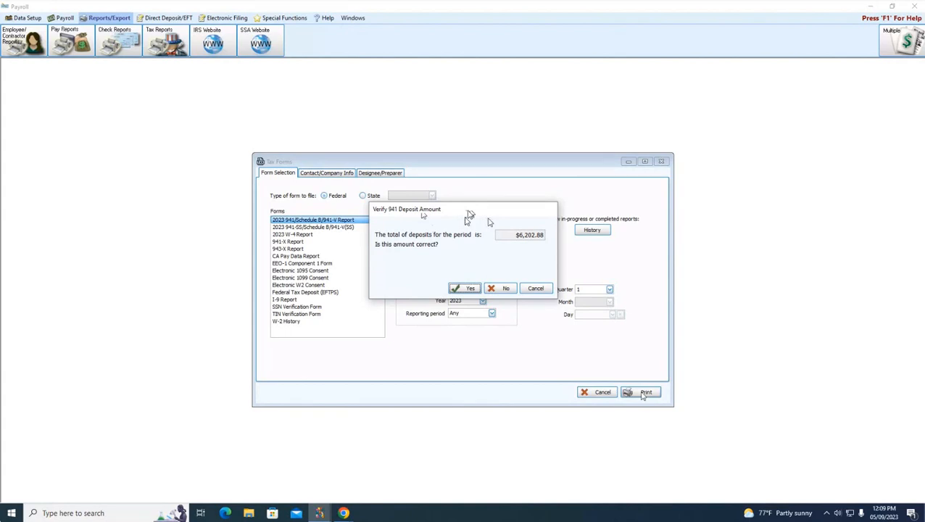
pyautogui.moveTo(433, 222)
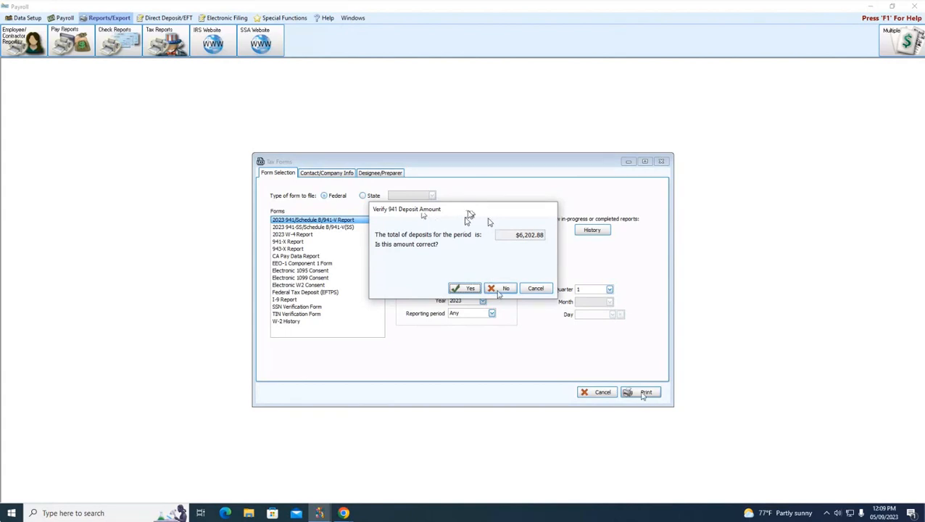
# - Answer No to the $6,202.88 deposit total, then cancel the correction prompt
pyautogui.click(505, 287)
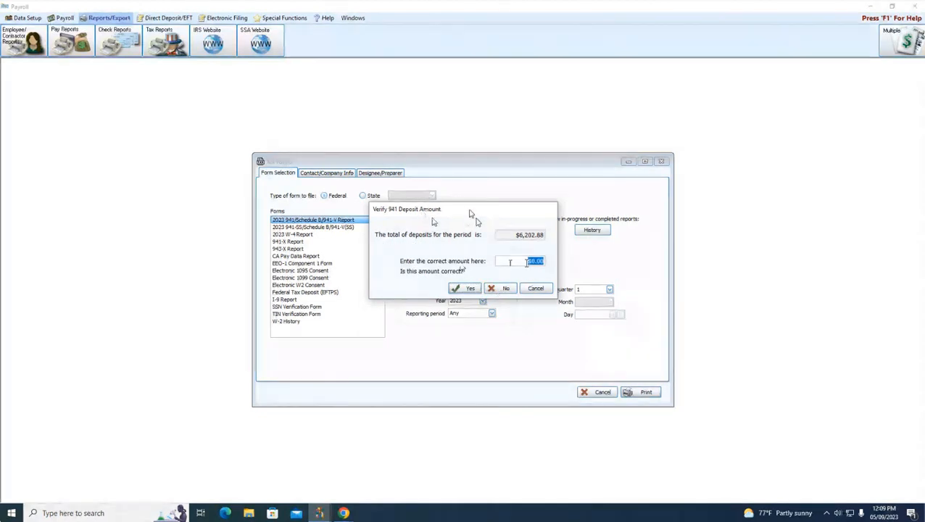
pyautogui.moveTo(641, 393)
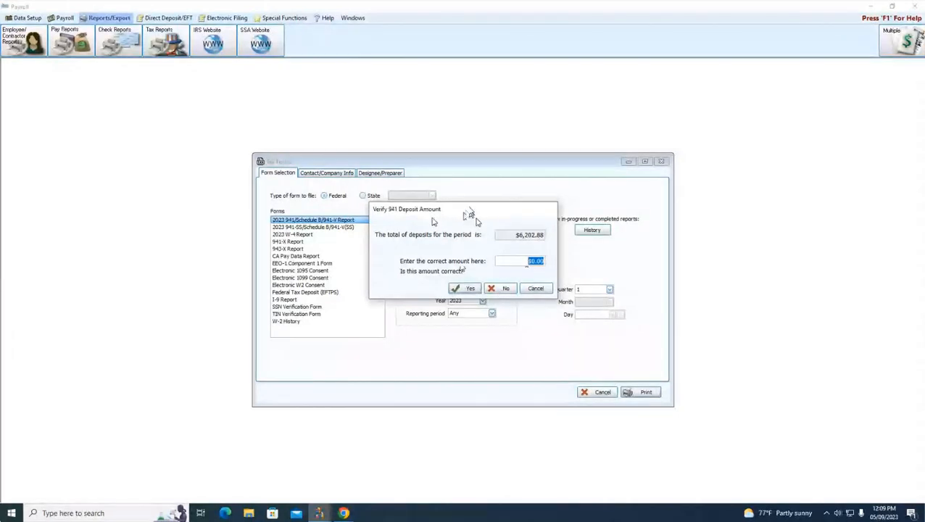
pyautogui.moveTo(469, 216)
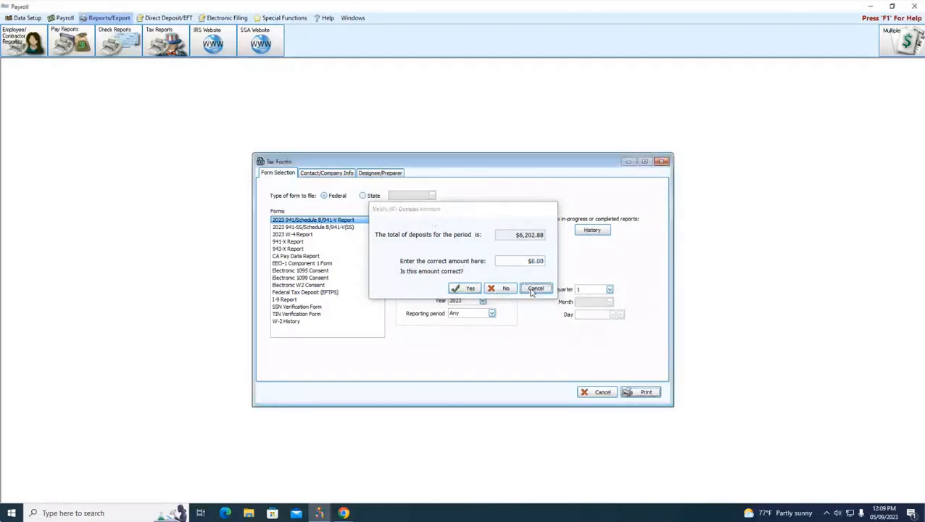
pyautogui.click(535, 288)
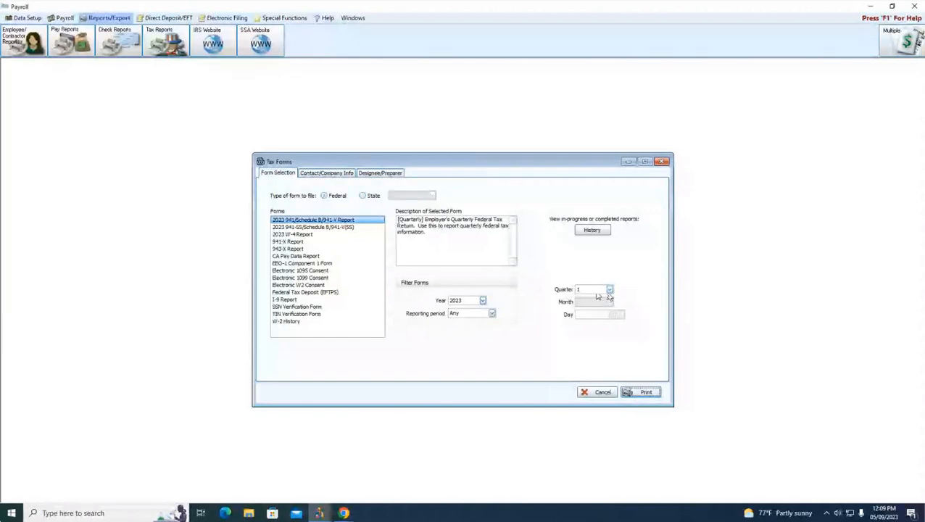
# - Print the 2023 941 report again, bringing back the $6,202.88 deposit verification
pyautogui.click(641, 392)
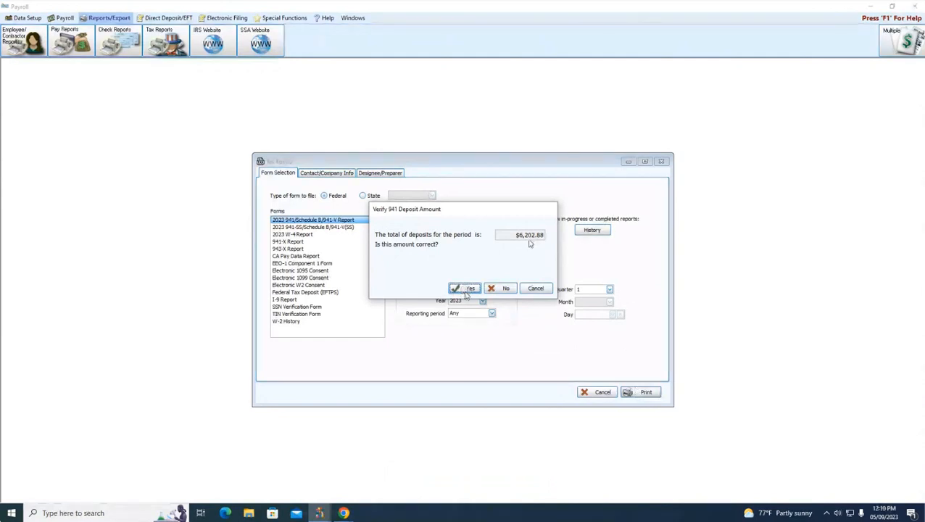
pyautogui.moveTo(477, 262)
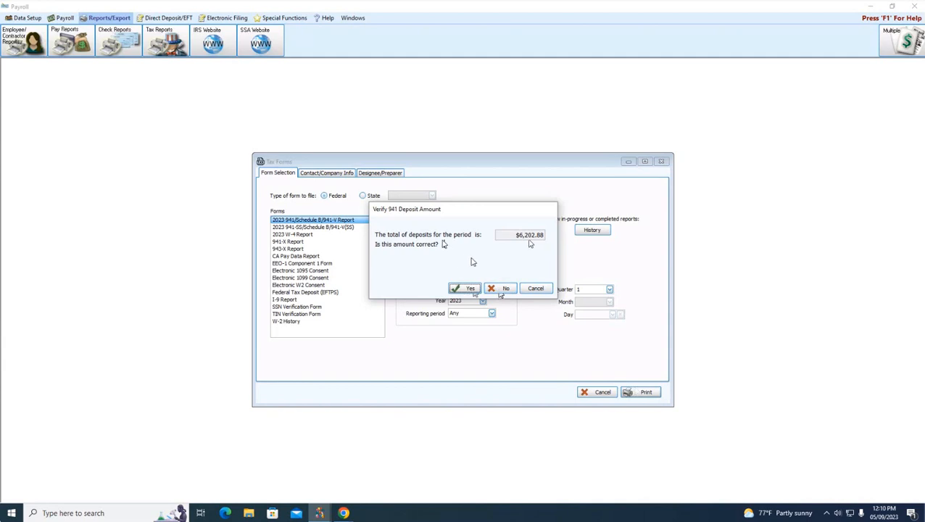
pyautogui.moveTo(442, 244)
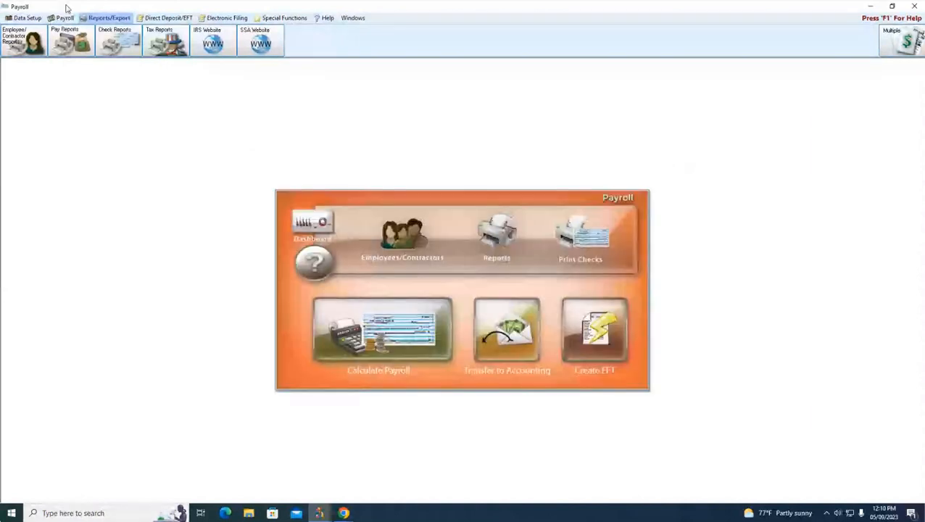
pyautogui.click(64, 18)
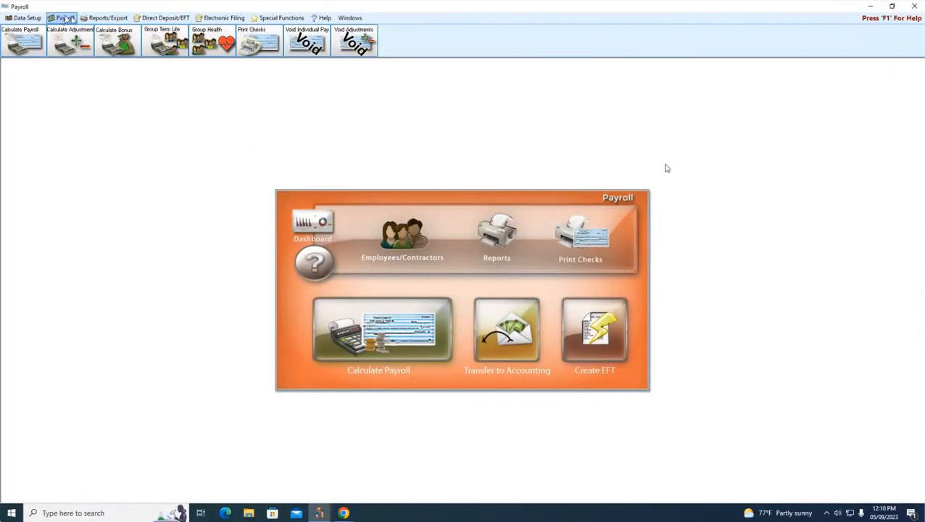
pyautogui.click(27, 17)
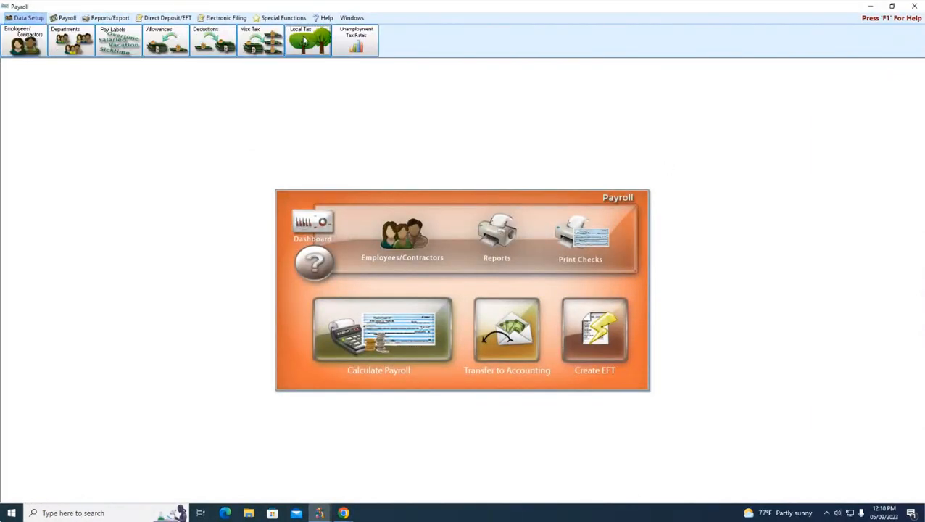
pyautogui.click(308, 41)
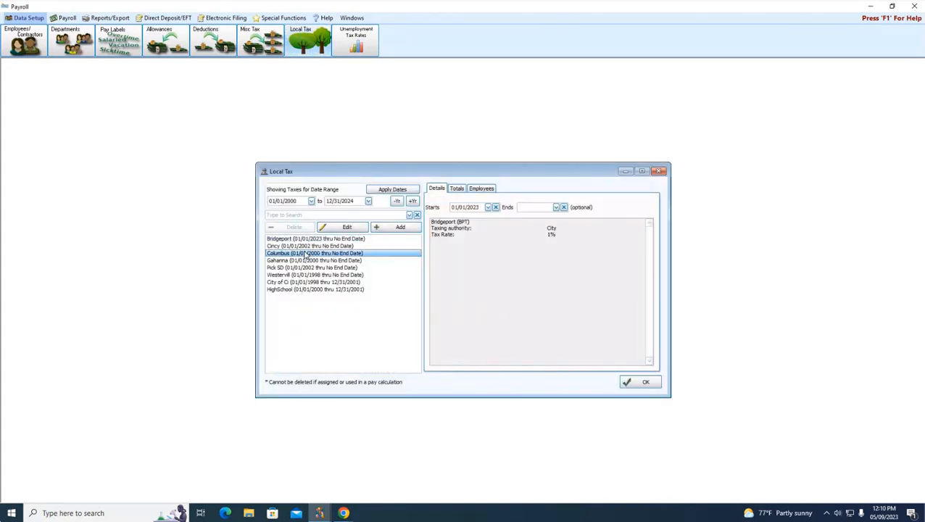
pyautogui.click(347, 227)
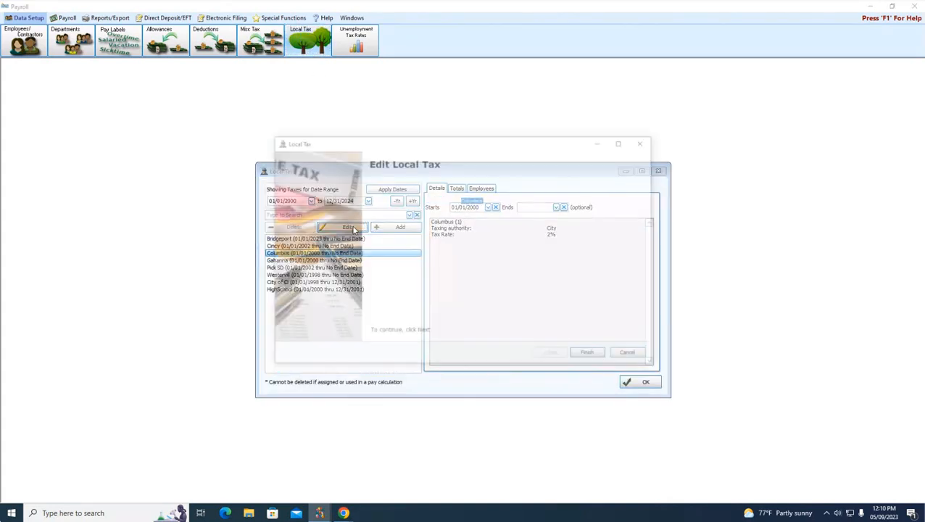
pyautogui.click(341, 227)
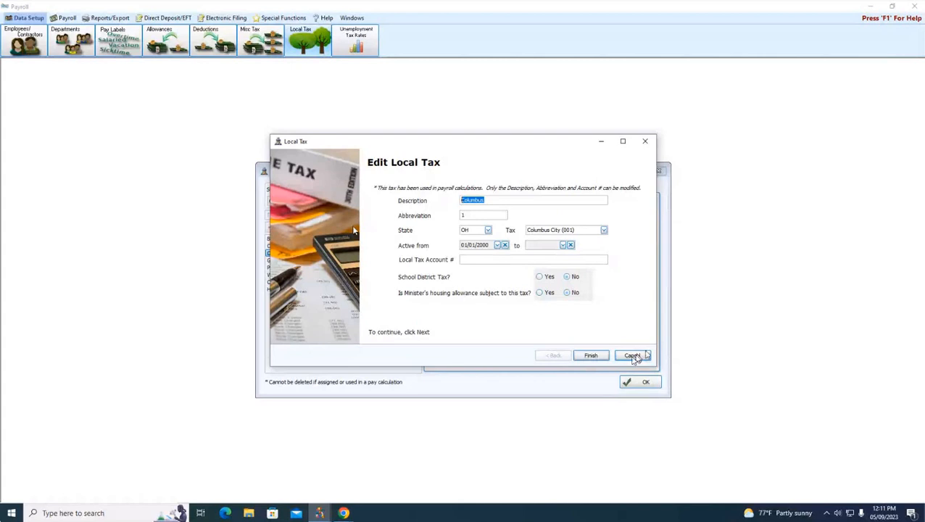
pyautogui.click(631, 355)
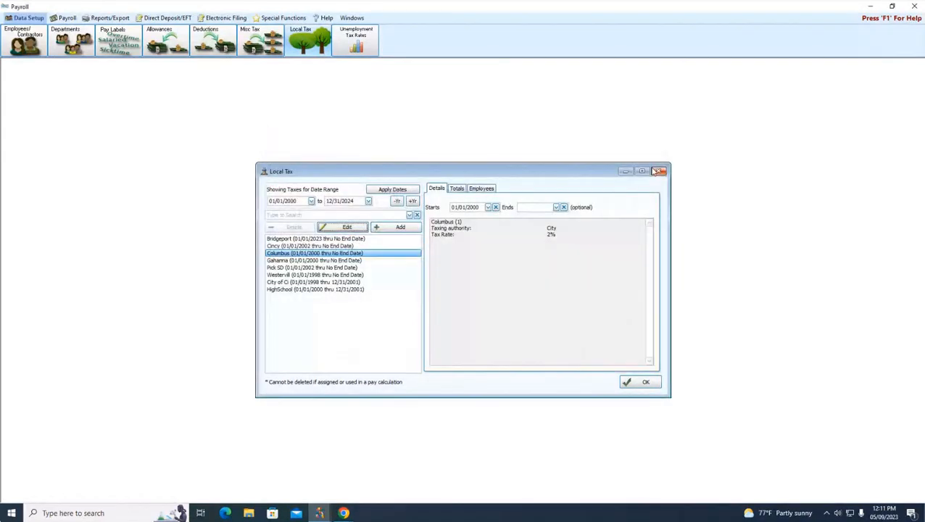
pyautogui.click(658, 171)
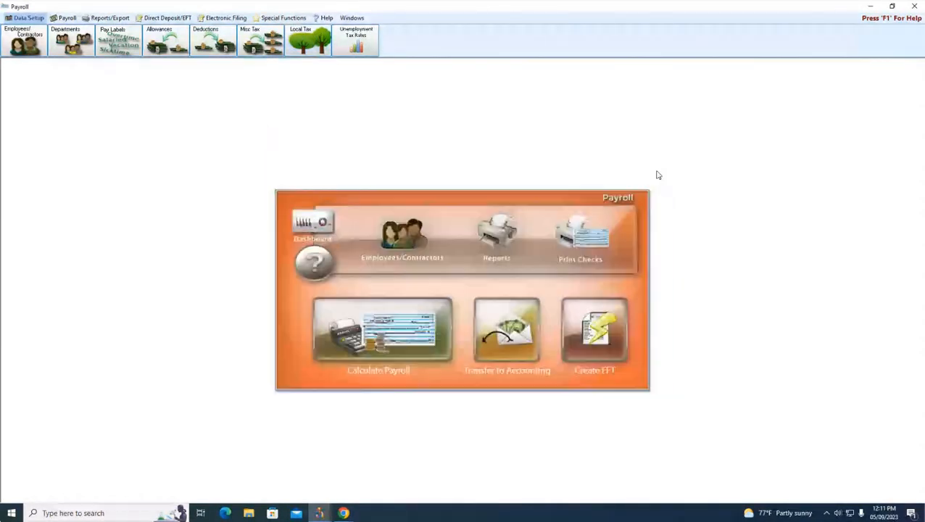
pyautogui.click(110, 17)
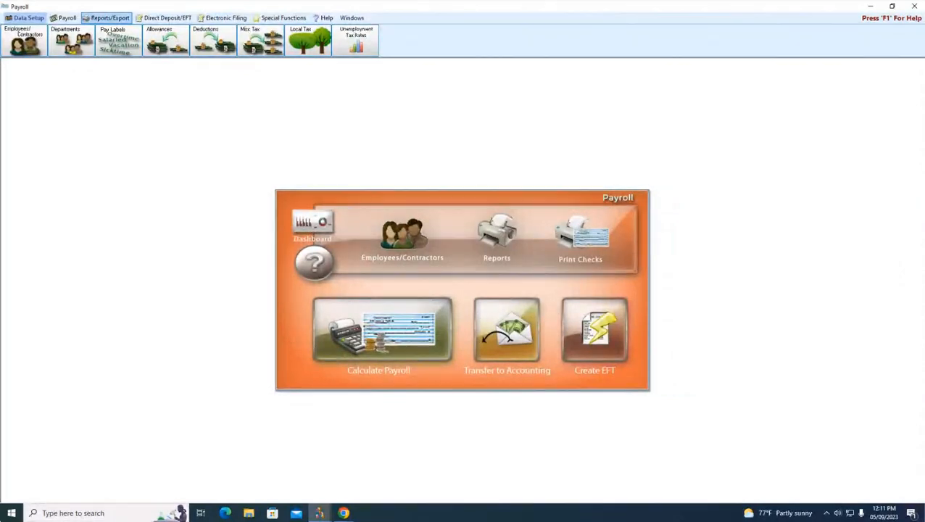
# - Generate the Q1 2023 Form 941, confirming $6,202.88 deposits and continuing without the forms update
pyautogui.click(166, 41)
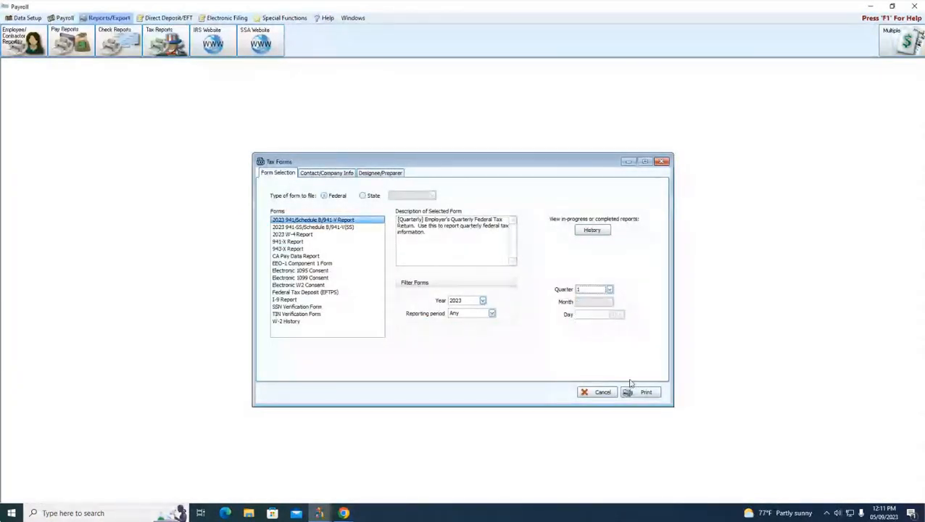
pyautogui.click(644, 391)
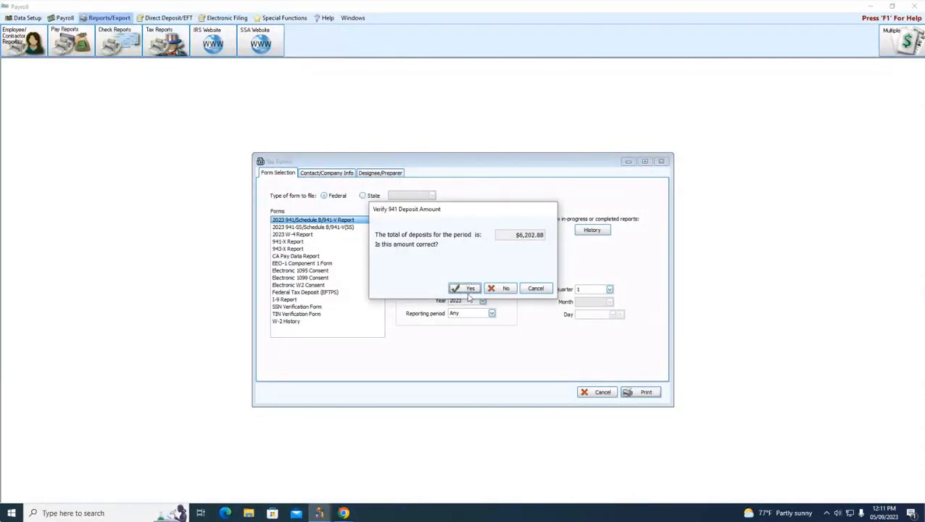
pyautogui.click(466, 288)
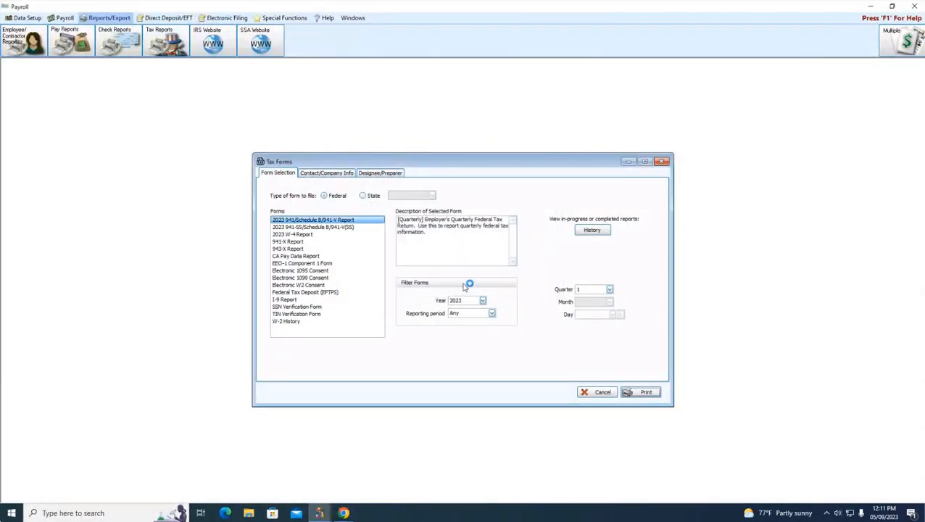
pyautogui.click(640, 392)
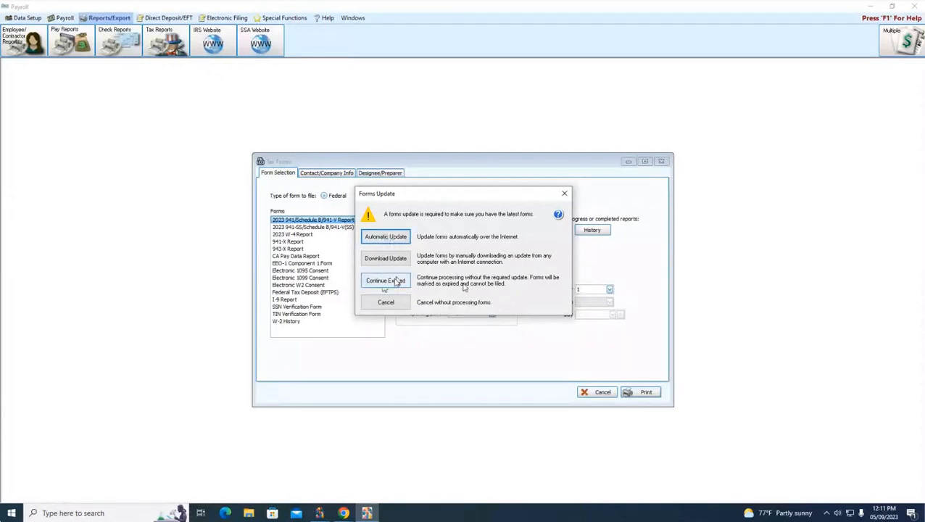
pyautogui.click(385, 281)
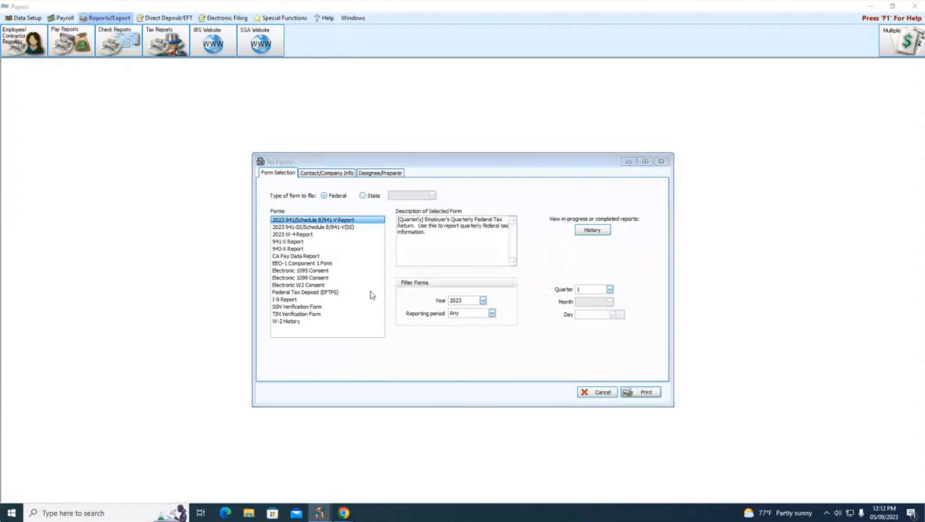
pyautogui.click(641, 392)
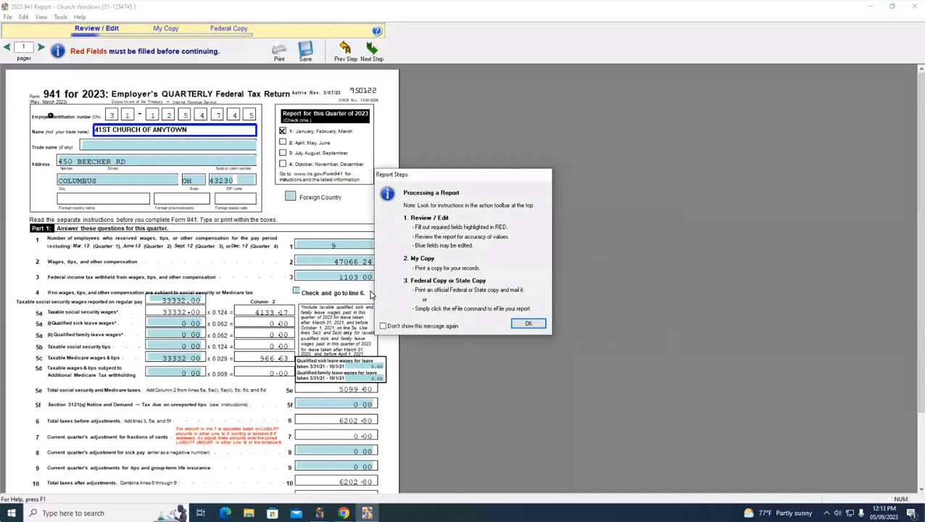
pyautogui.moveTo(764, 125)
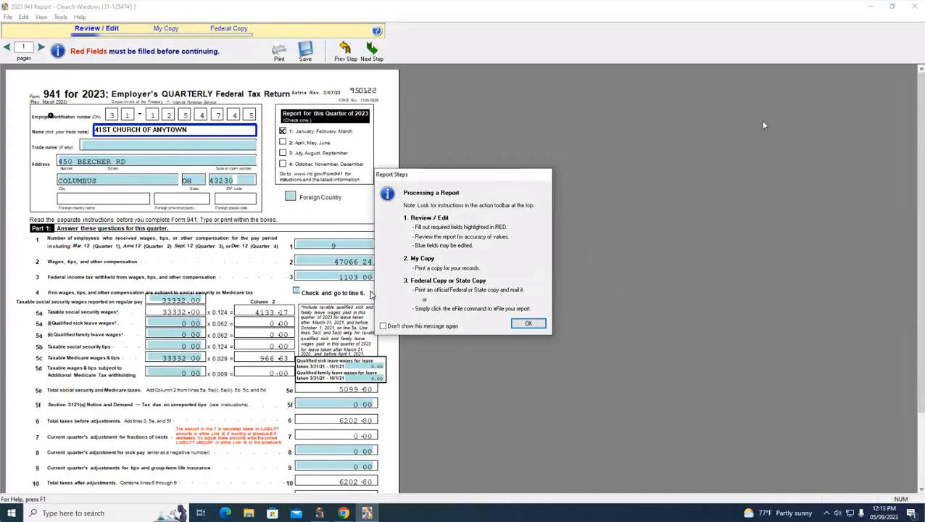
pyautogui.moveTo(745, 116)
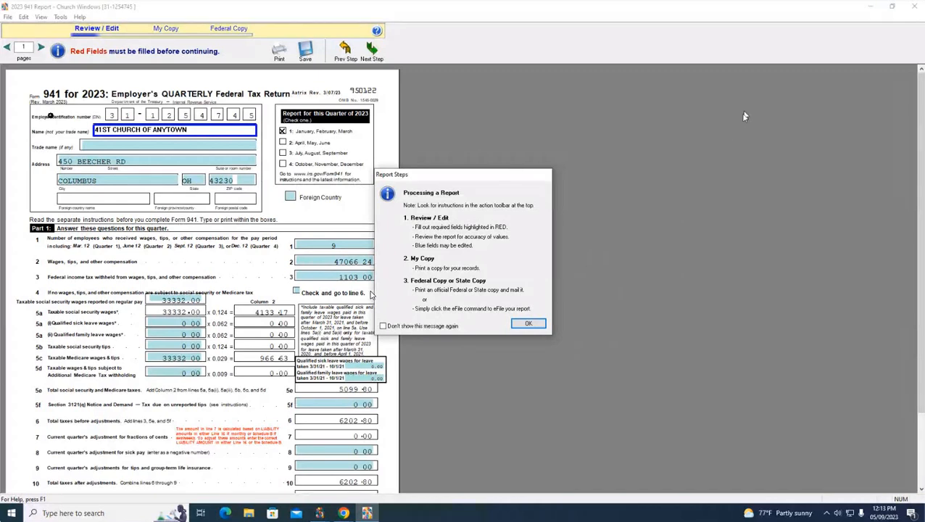
pyautogui.moveTo(754, 120)
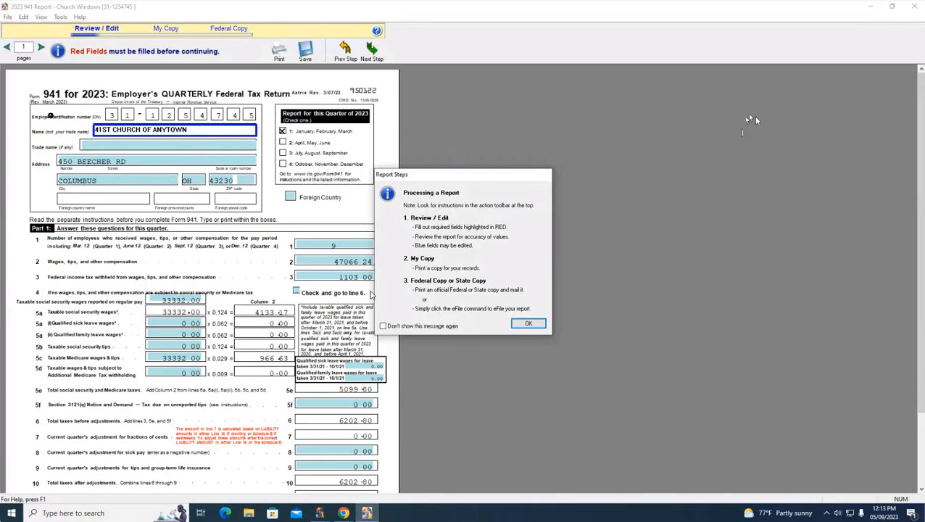
pyautogui.moveTo(750, 116)
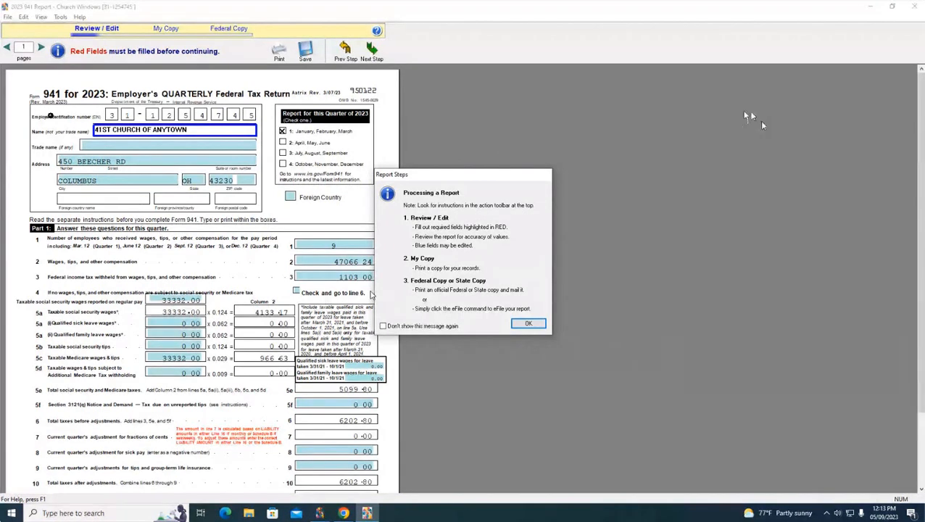
pyautogui.moveTo(761, 123)
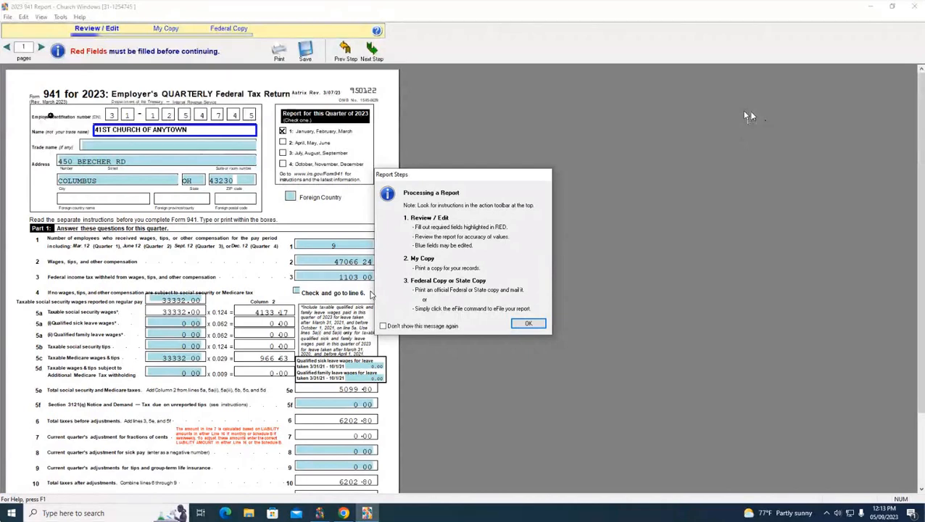
pyautogui.moveTo(765, 125)
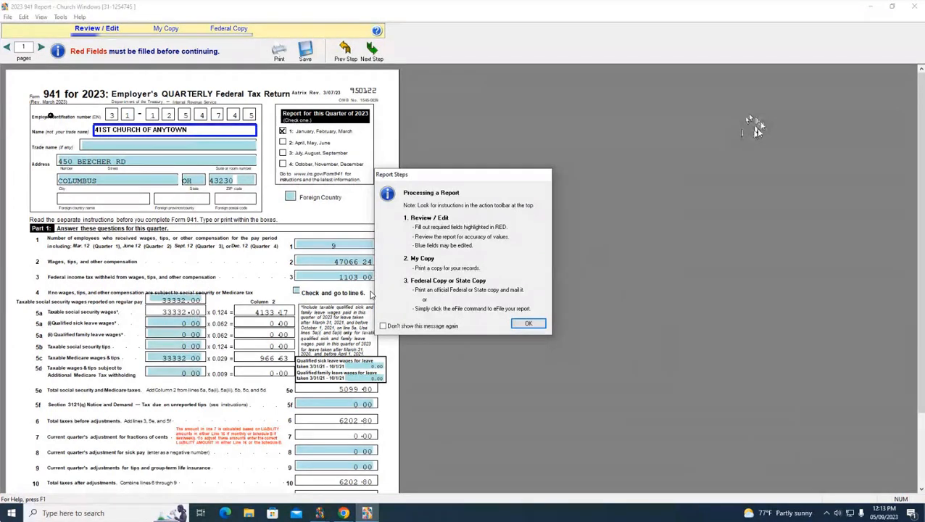
pyautogui.moveTo(750, 116)
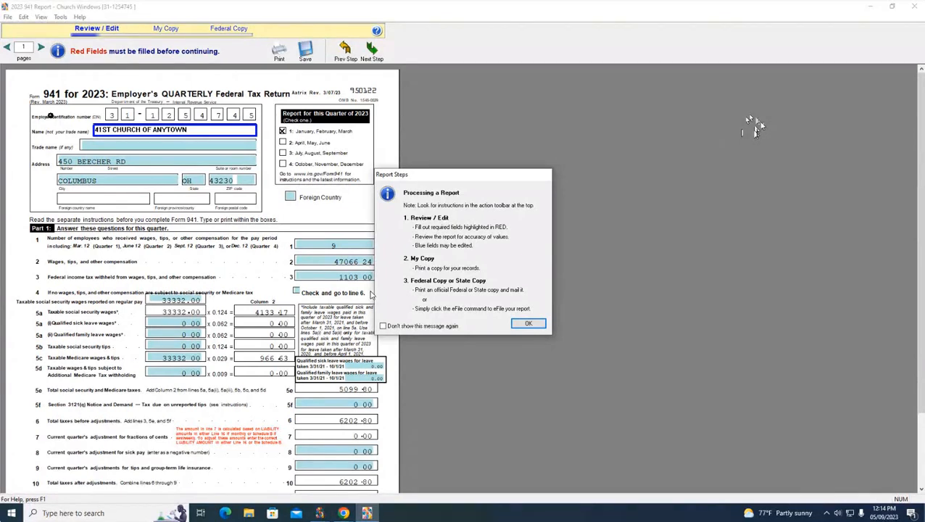
pyautogui.moveTo(754, 129)
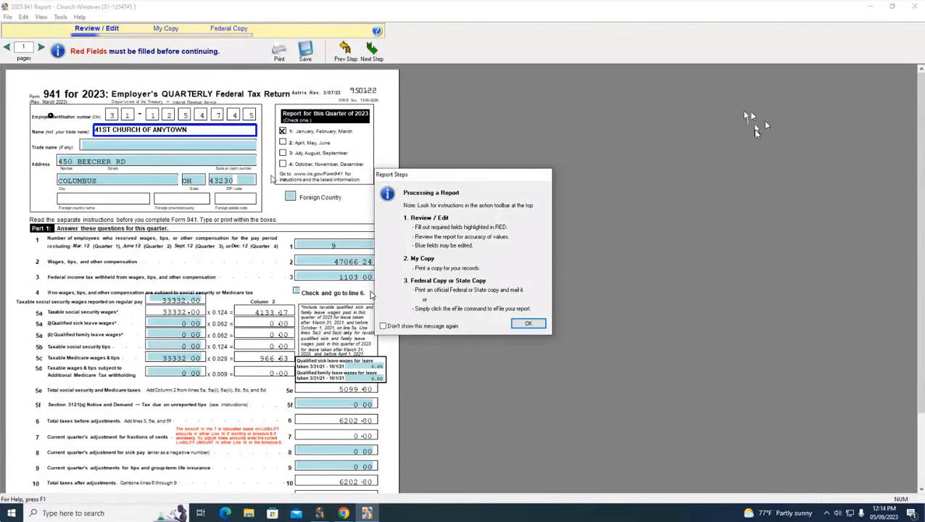
pyautogui.moveTo(756, 120)
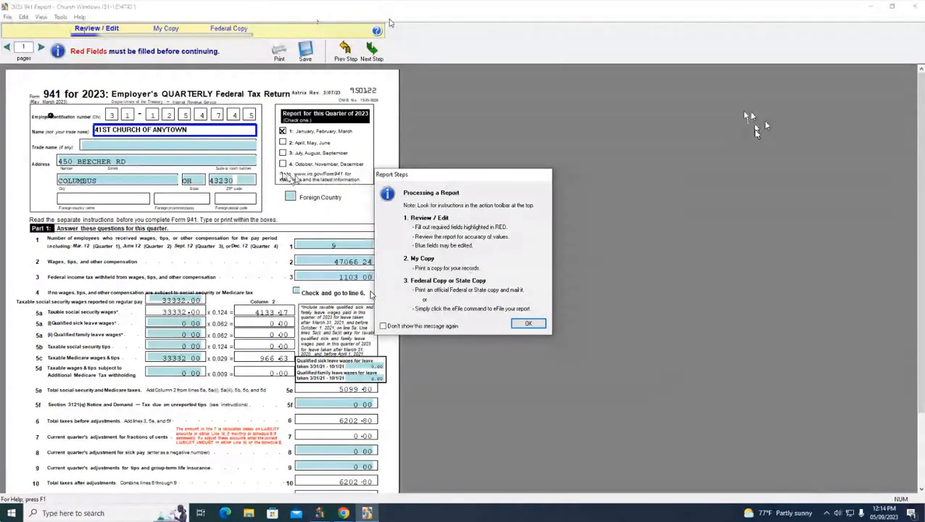
pyautogui.moveTo(757, 132)
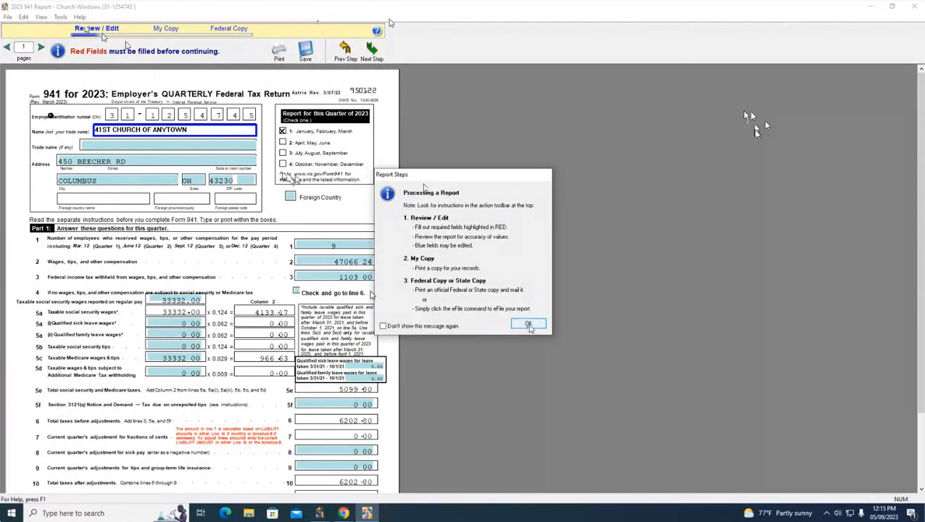
# - Dismiss the processing instructions and show Field Help for the monthly depositor checkbox
pyautogui.click(528, 324)
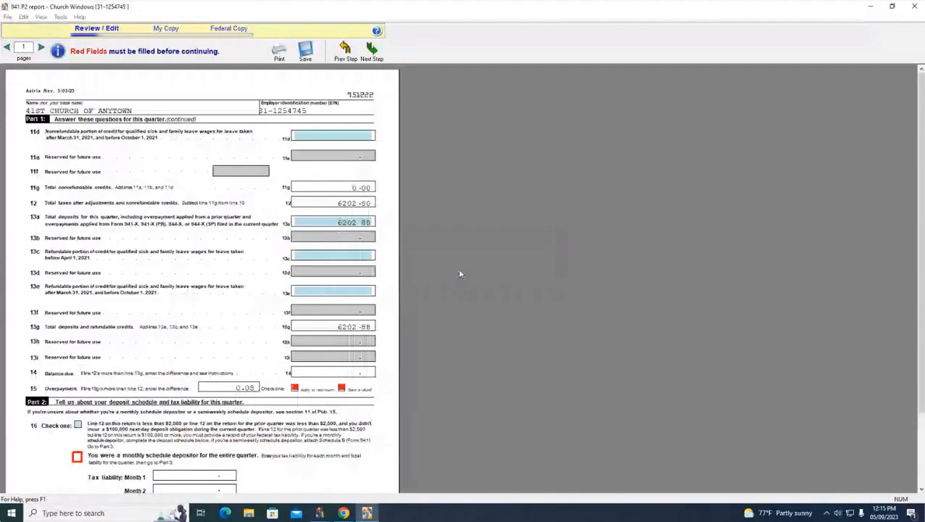
pyautogui.click(77, 457)
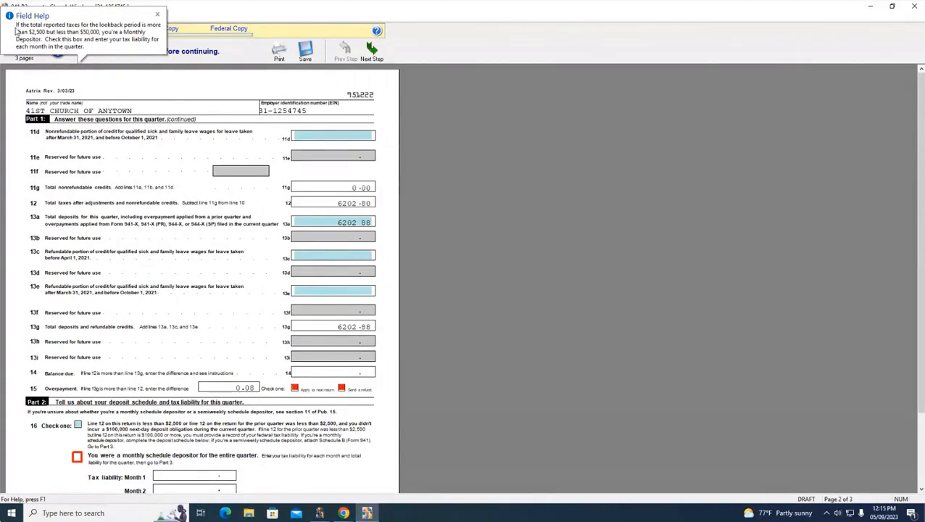
pyautogui.moveTo(83, 34)
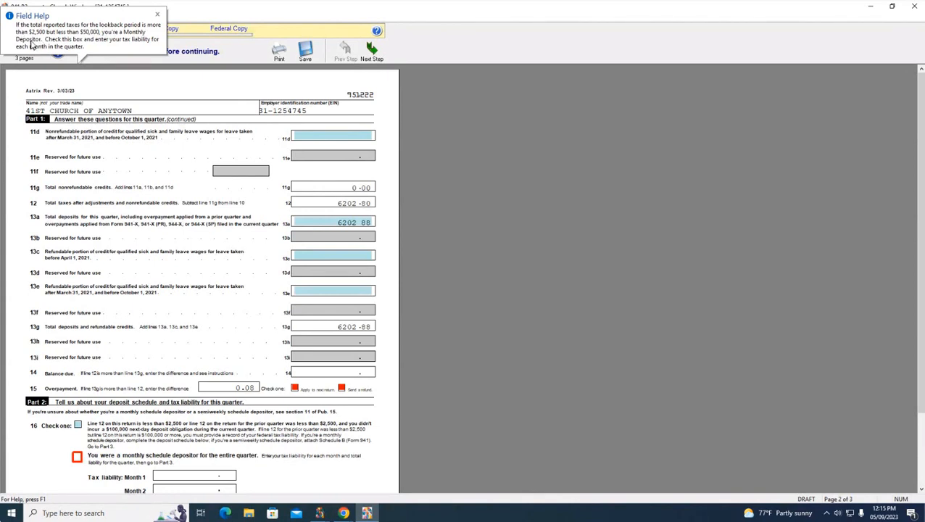
pyautogui.moveTo(133, 45)
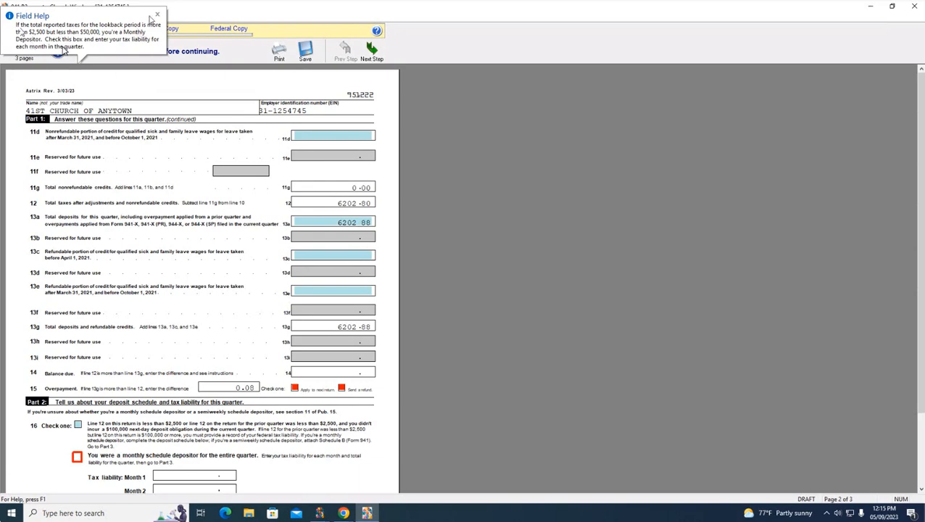
# - Close the Field Help balloon and scroll page 2 down to Part 2
pyautogui.click(157, 15)
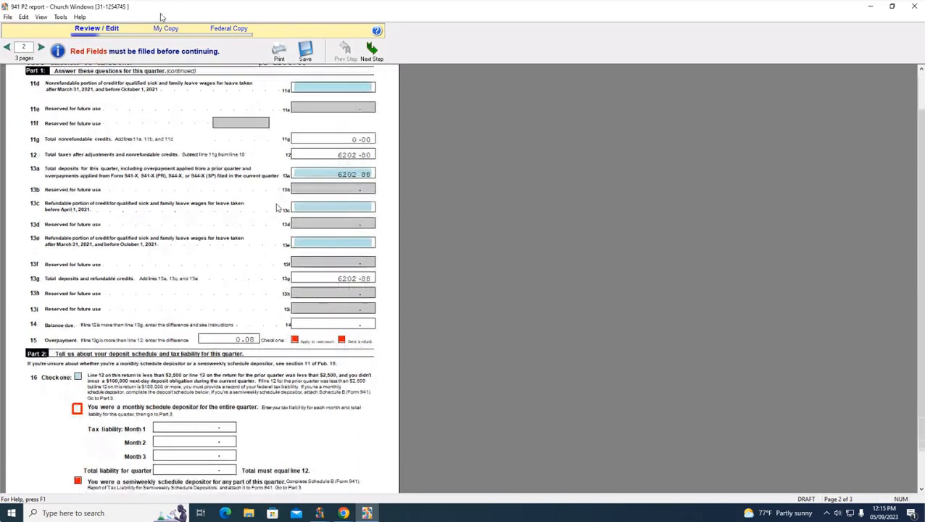
pyautogui.scroll(-3)
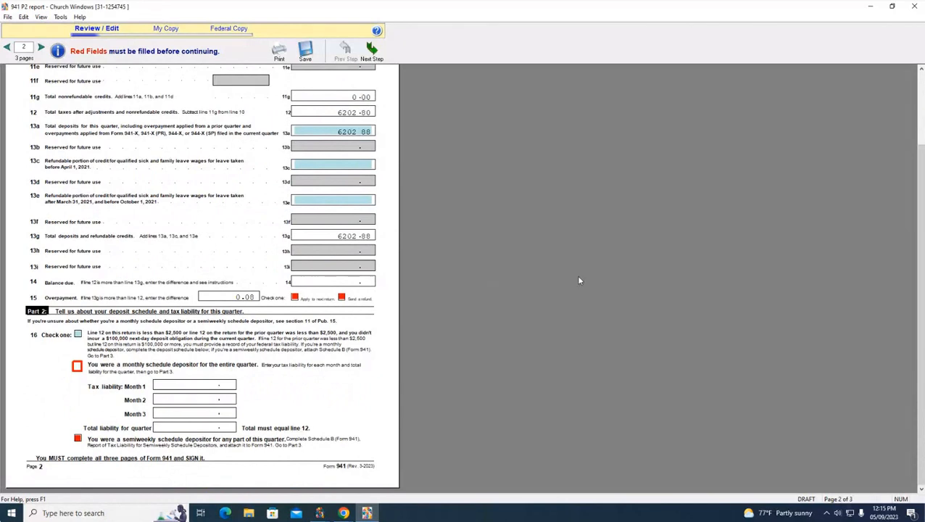
pyautogui.moveTo(432, 281)
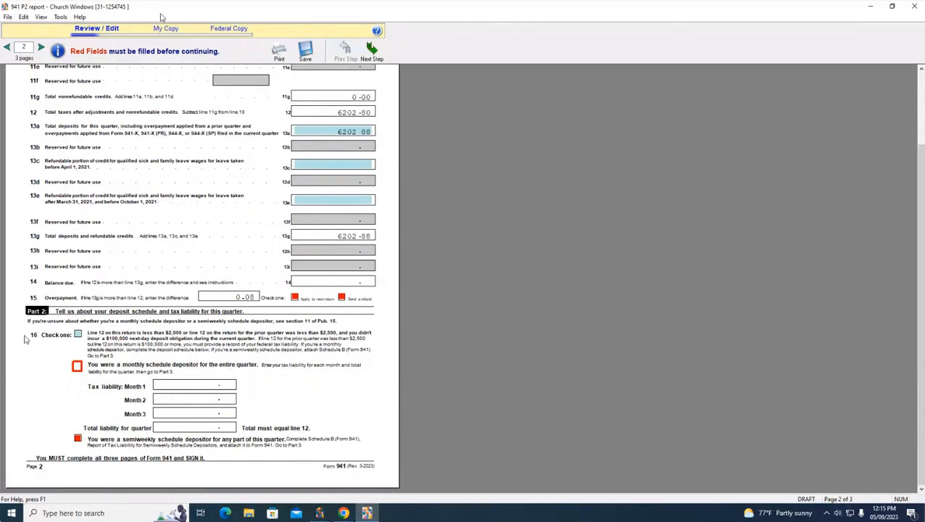
pyautogui.moveTo(431, 281)
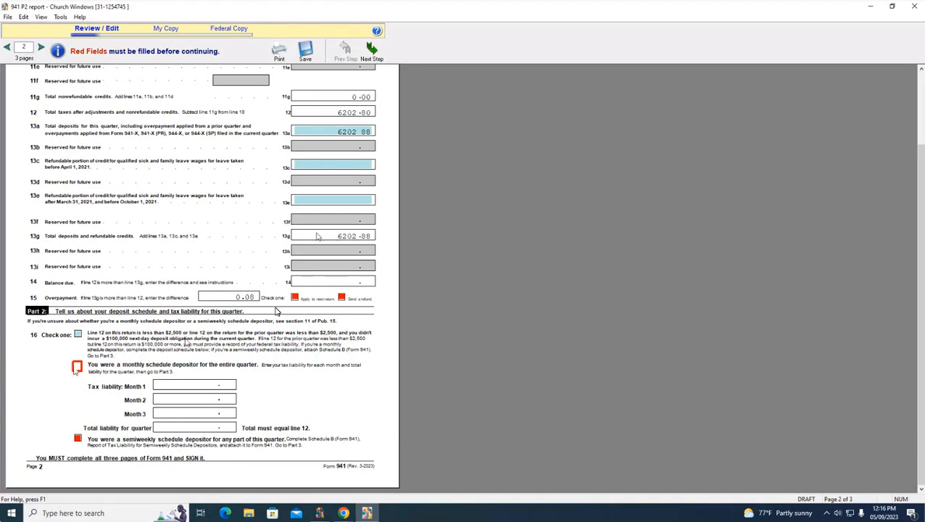
pyautogui.moveTo(324, 239)
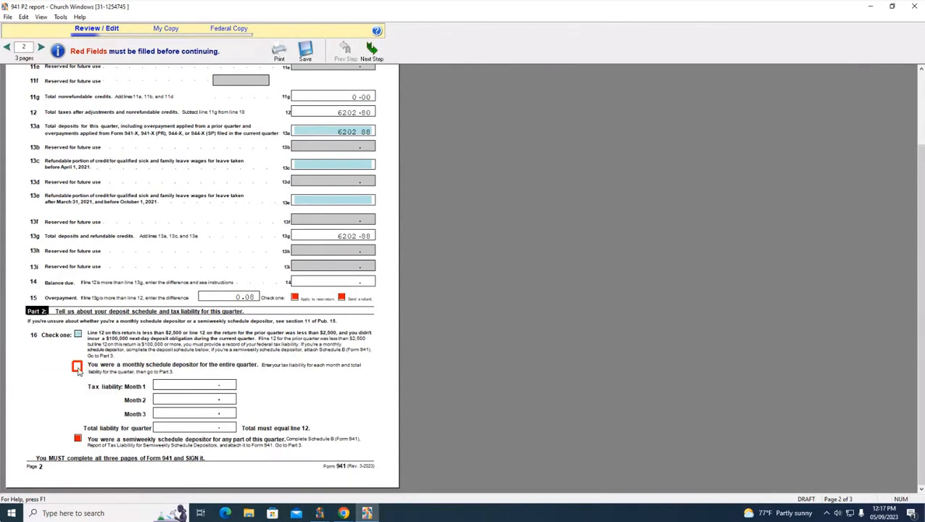
# - Mark monthly schedule depositor and enter 2360.14 in the monthly tax liability box
pyautogui.click(77, 367)
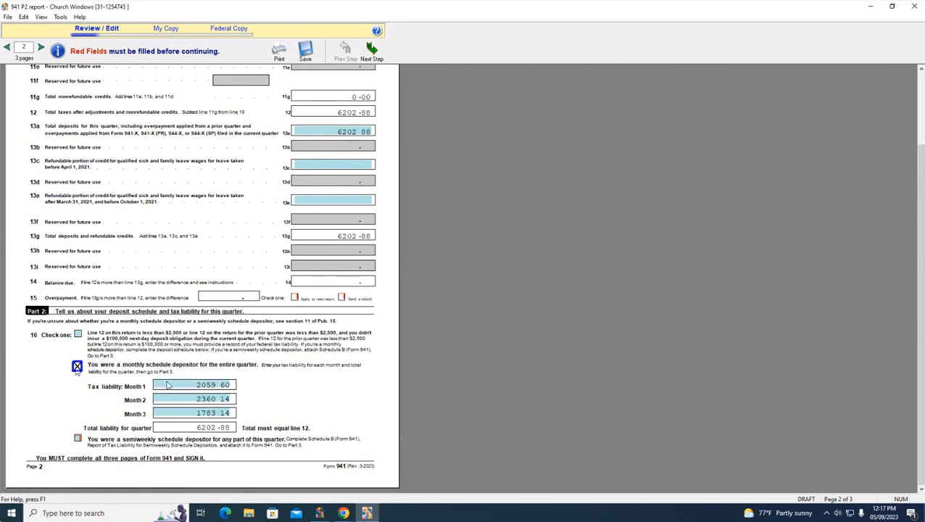
pyautogui.click(194, 385)
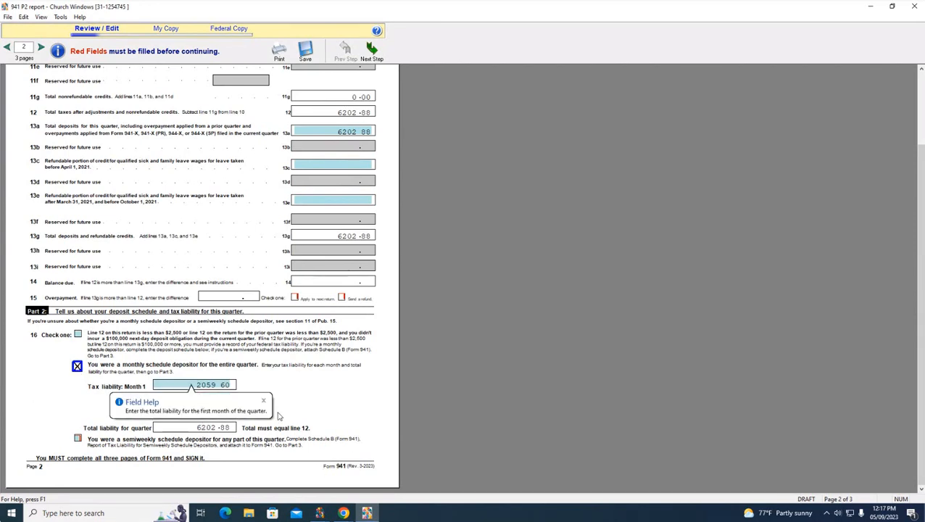
pyautogui.write('2360.14')
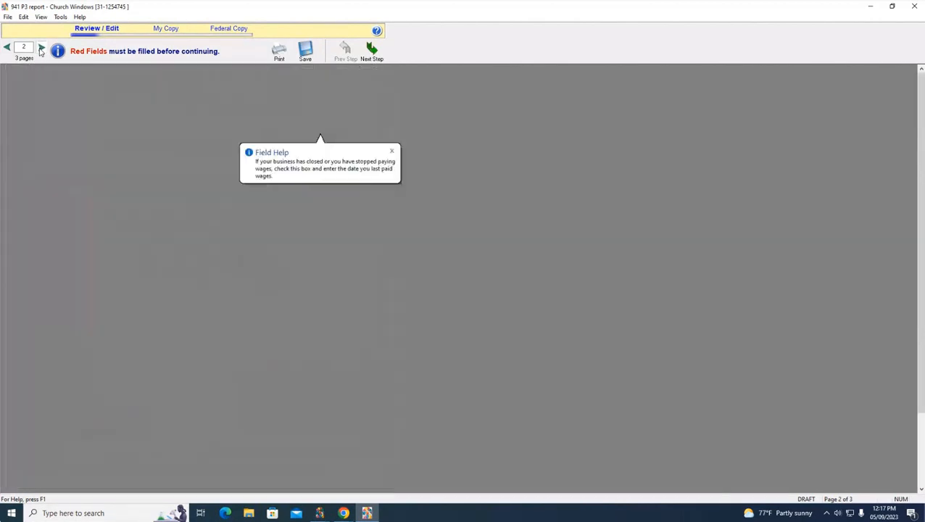
# - On page 3, enter signer John Doe, title 'Financial S' and daytime phone, then return to page 1
pyautogui.click(42, 47)
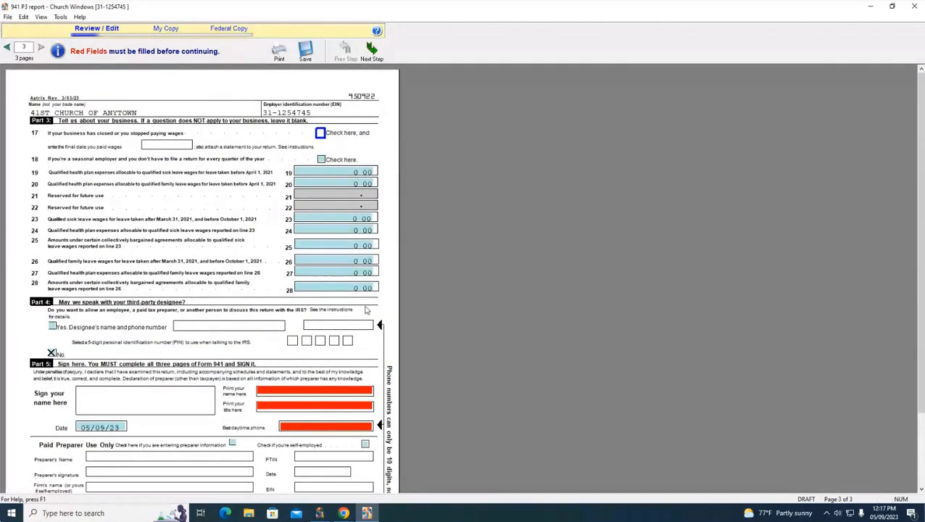
pyautogui.moveTo(166, 352)
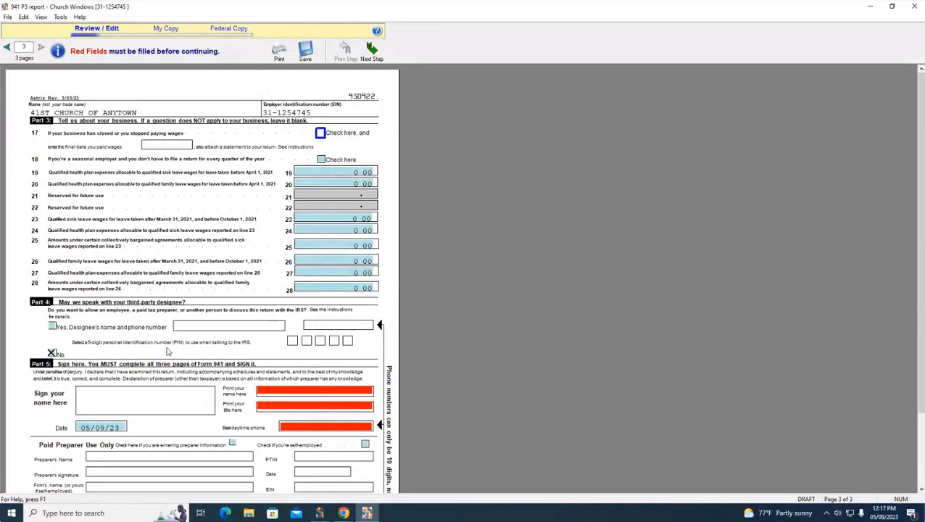
pyautogui.moveTo(319, 419)
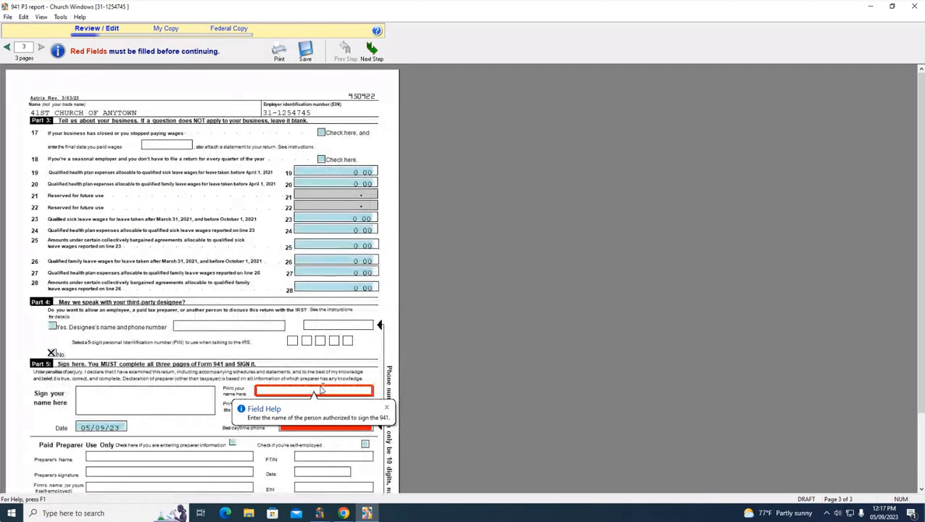
pyautogui.write('John')
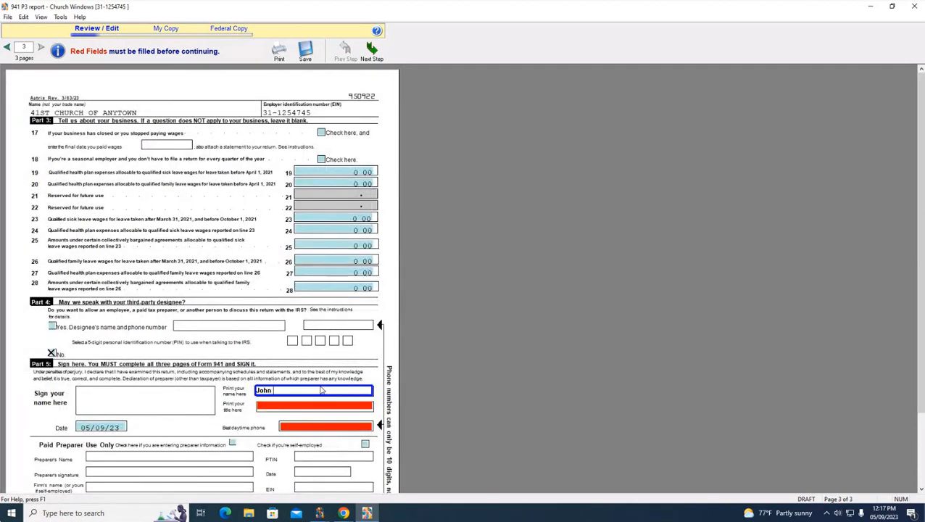
pyautogui.write('Doe')
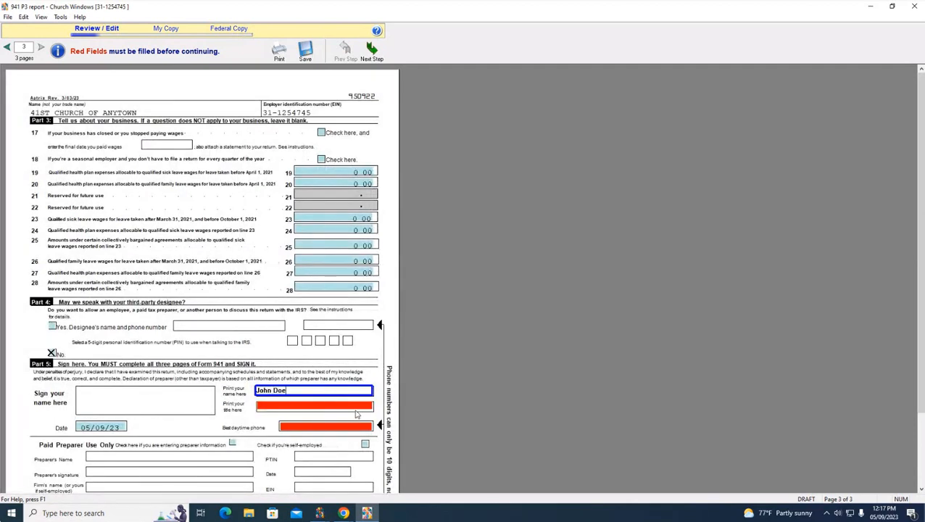
pyautogui.click(314, 406)
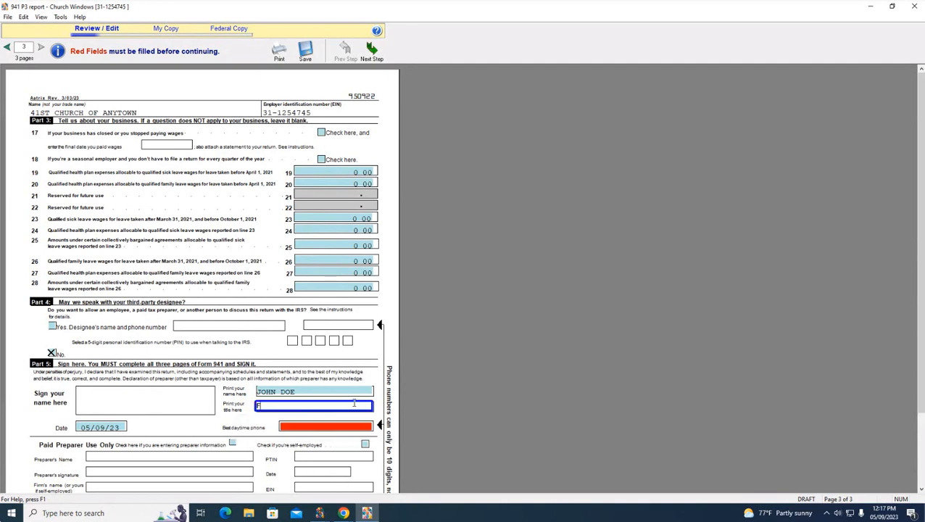
pyautogui.write('Financial Secr')
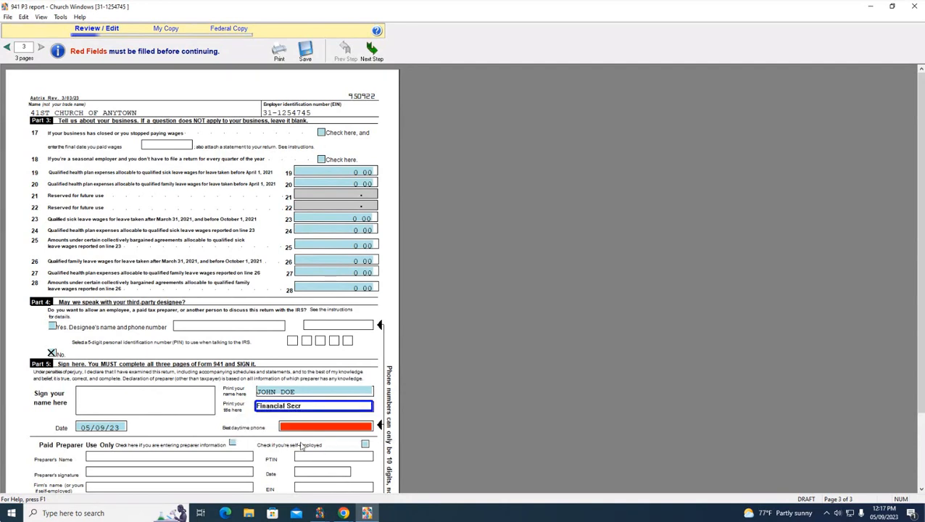
pyautogui.click(326, 427)
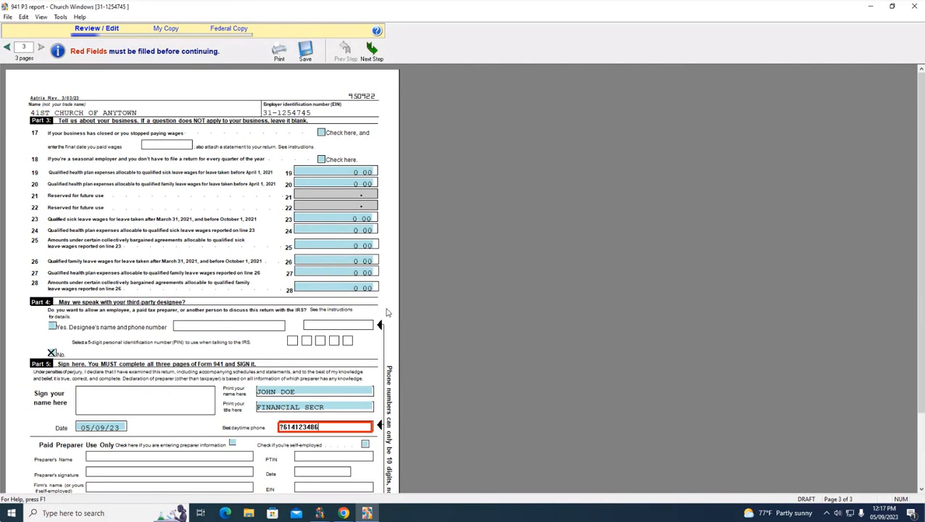
pyautogui.moveTo(229, 424)
pyautogui.write('567')
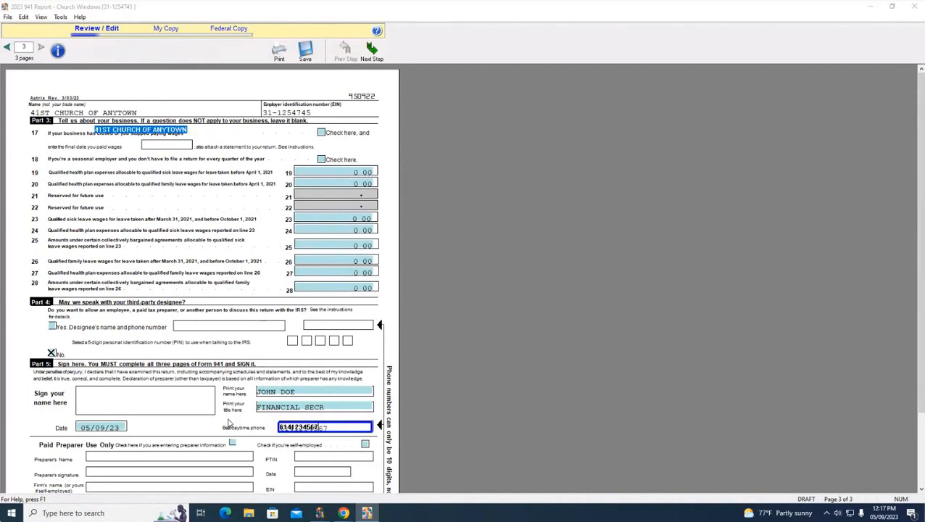
pyautogui.click(7, 47)
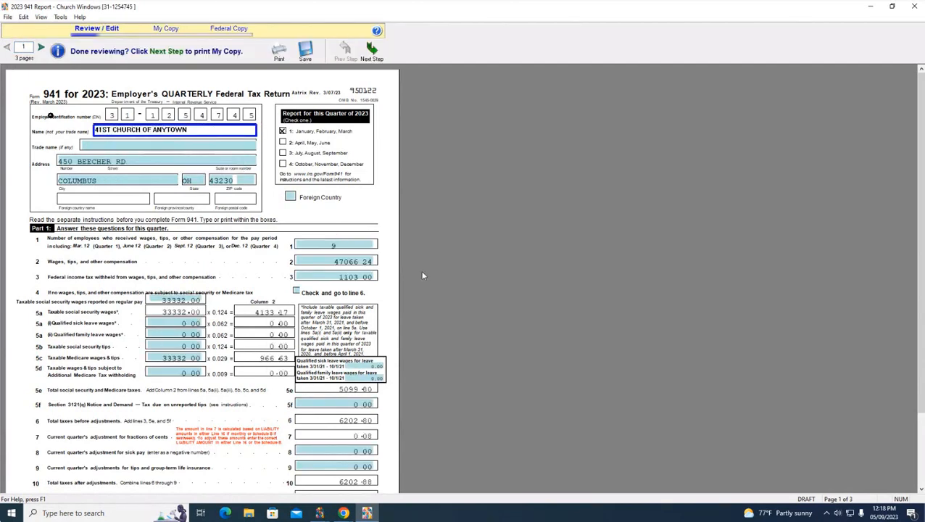
pyautogui.scroll(-3)
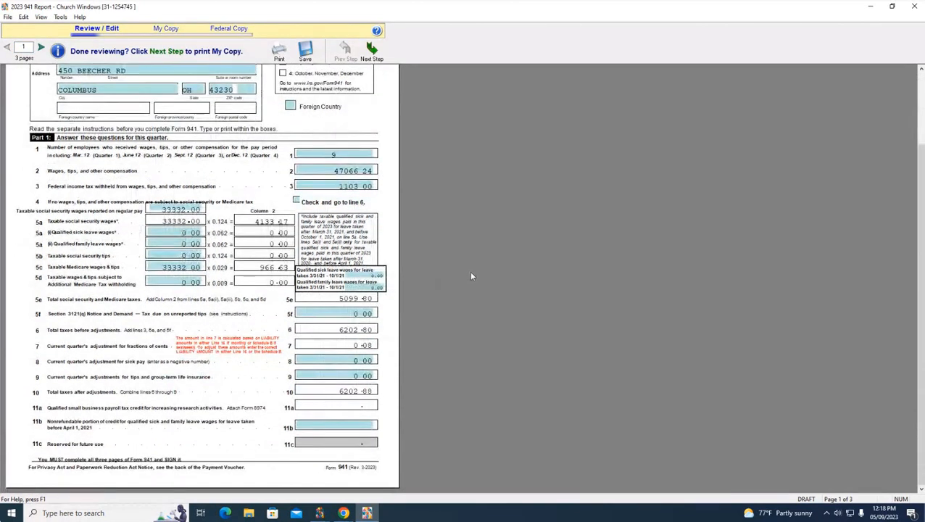
pyautogui.moveTo(449, 326)
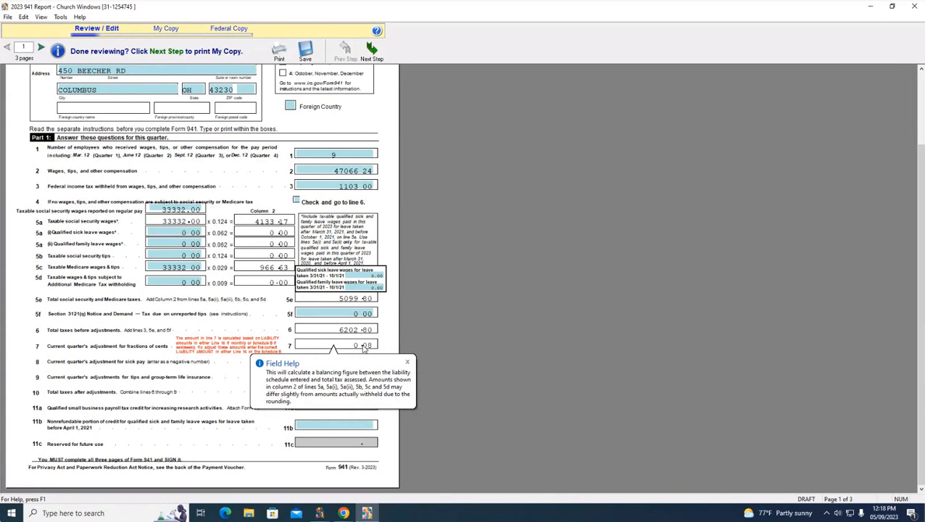
pyautogui.moveTo(22, 35)
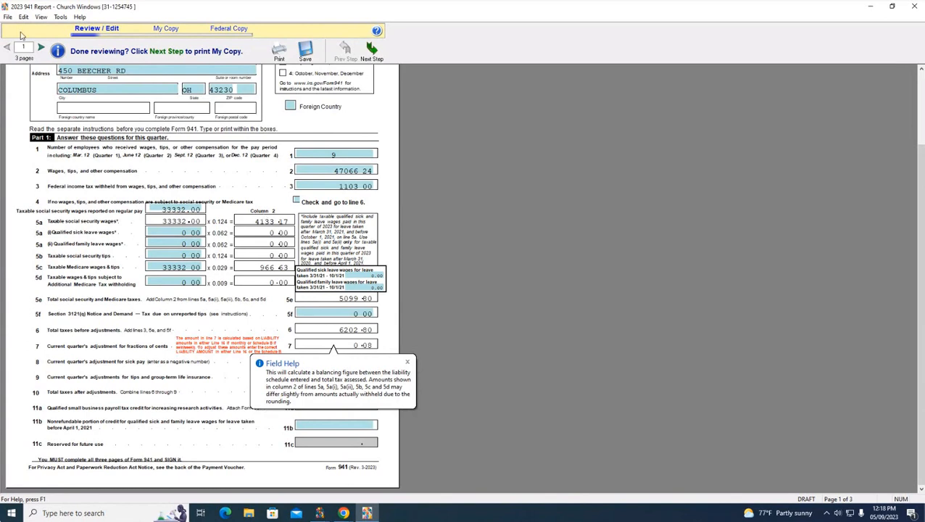
pyautogui.click(42, 46)
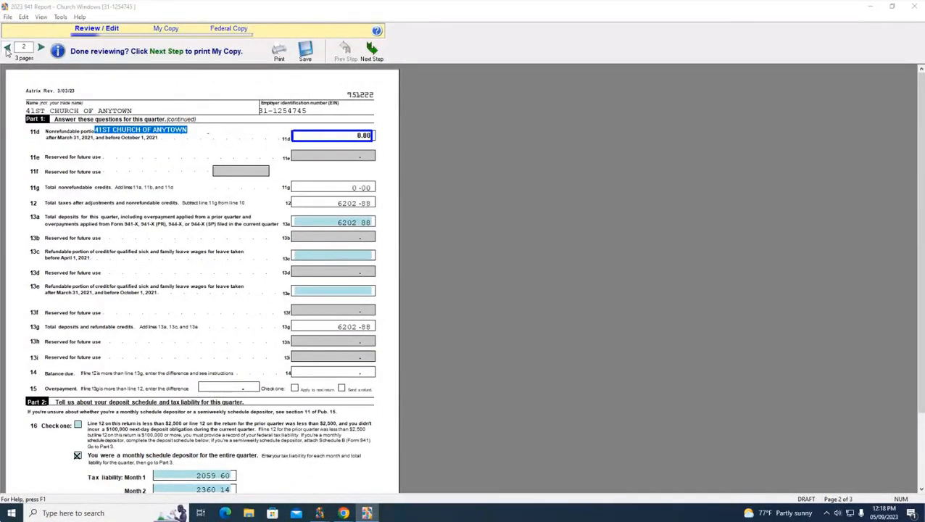
pyautogui.click(8, 46)
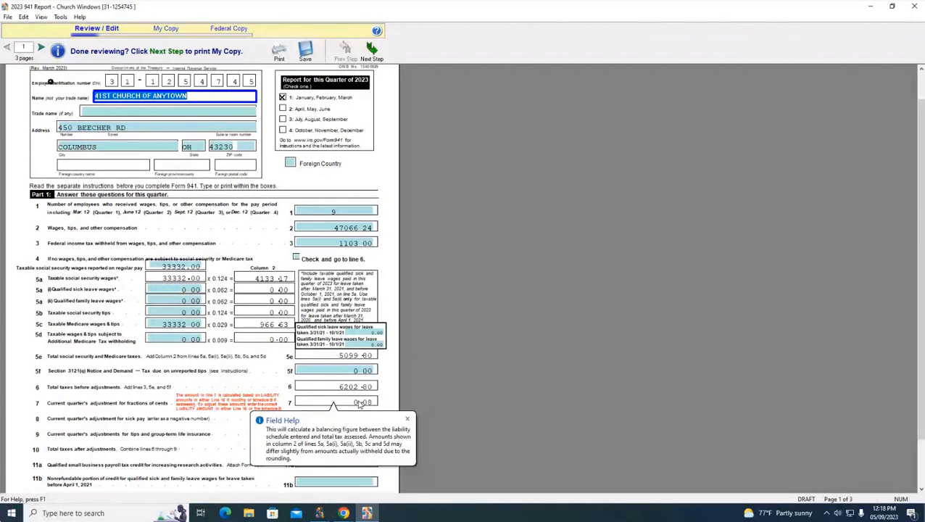
pyautogui.moveTo(449, 394)
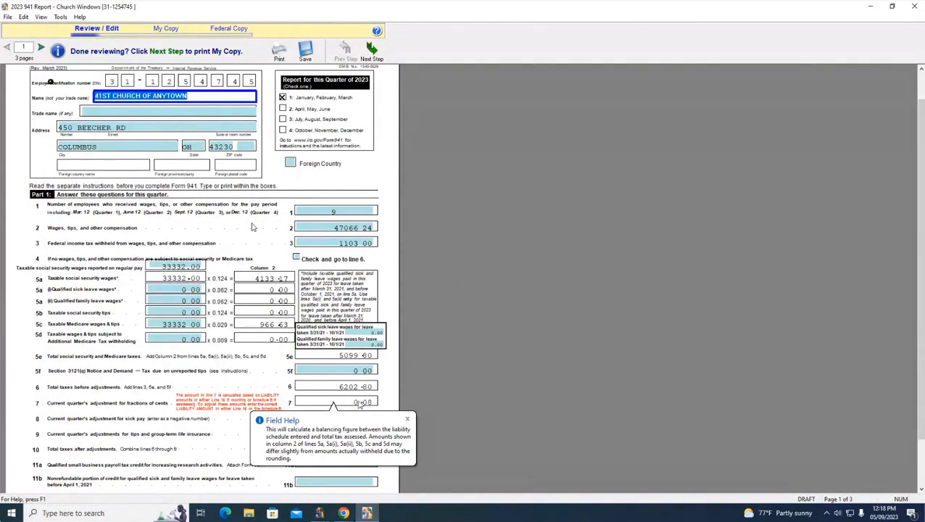
pyautogui.moveTo(450, 281)
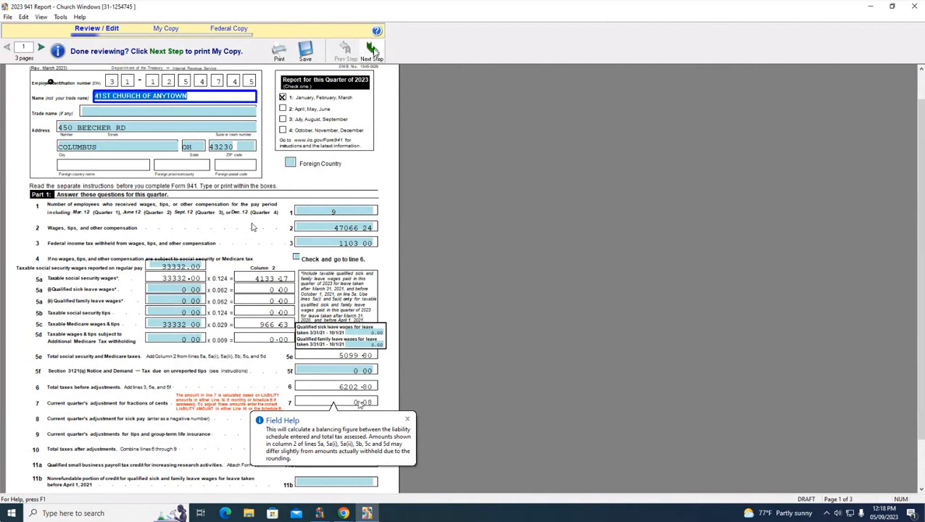
# - Agree that the Form 941 figures were double-checked to reach the My Copy stage
pyautogui.click(372, 49)
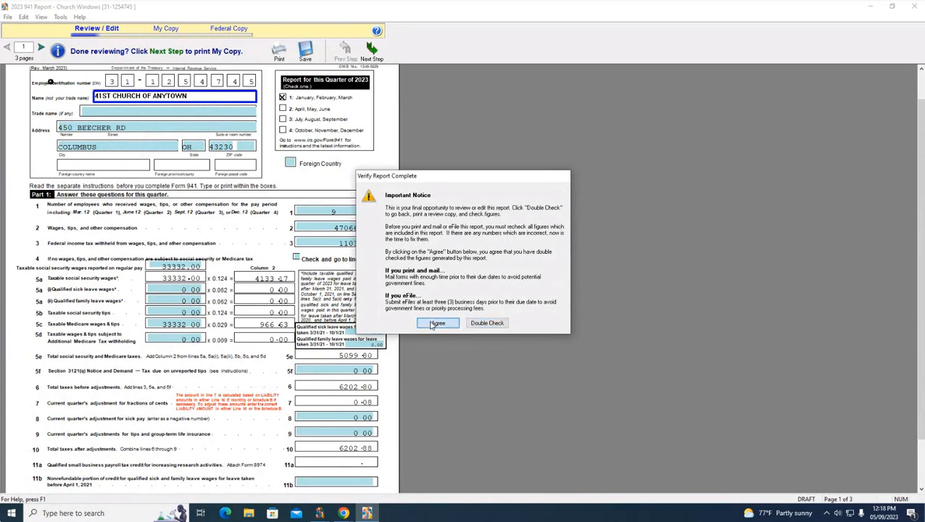
pyautogui.click(437, 323)
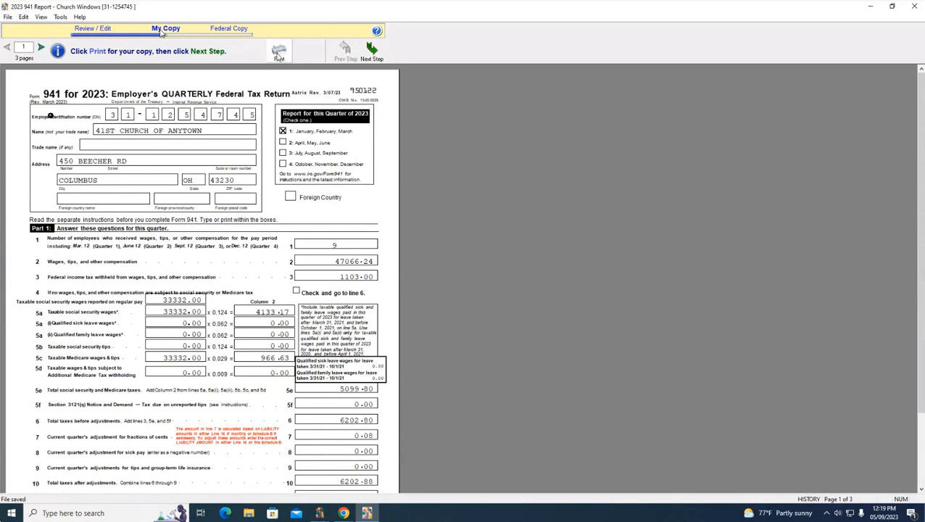
# - Print the Form 941 record copy to the Snagit 12 printer
pyautogui.click(279, 51)
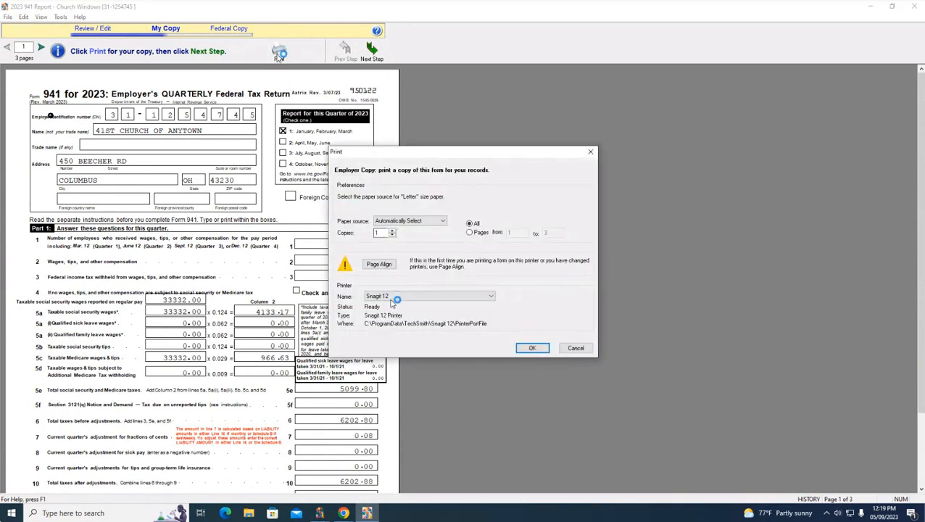
pyautogui.click(490, 296)
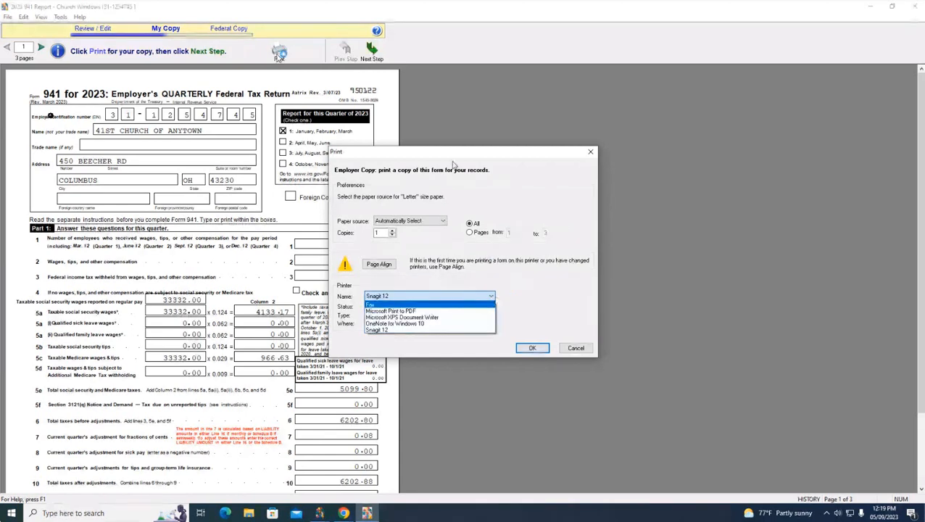
pyautogui.click(376, 329)
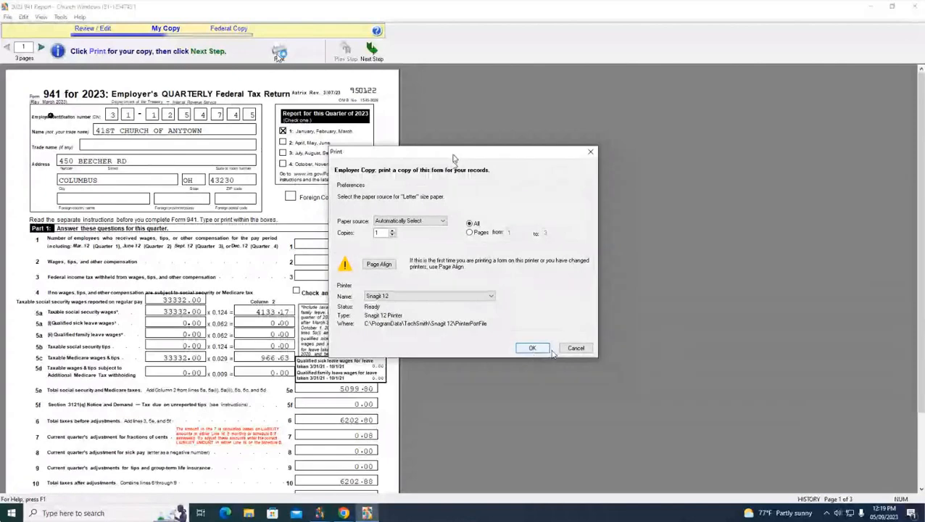
pyautogui.click(533, 348)
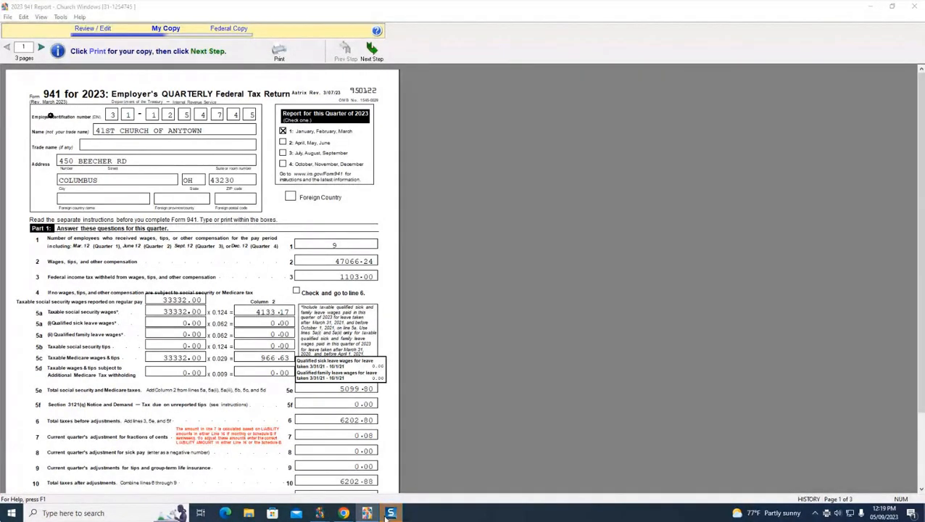
# - View the 'Record Copy – Do Not File' printout maximized in Snagit Editor, then close it
pyautogui.click(390, 514)
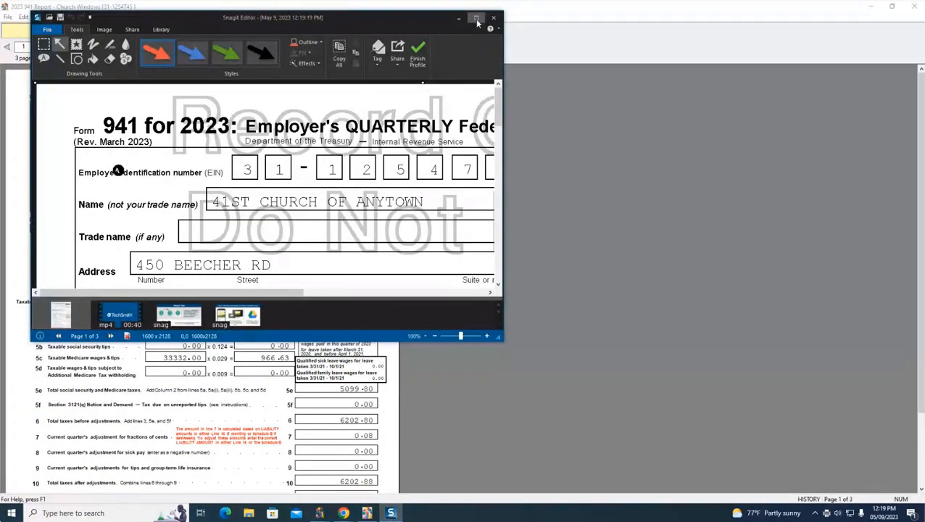
pyautogui.click(476, 17)
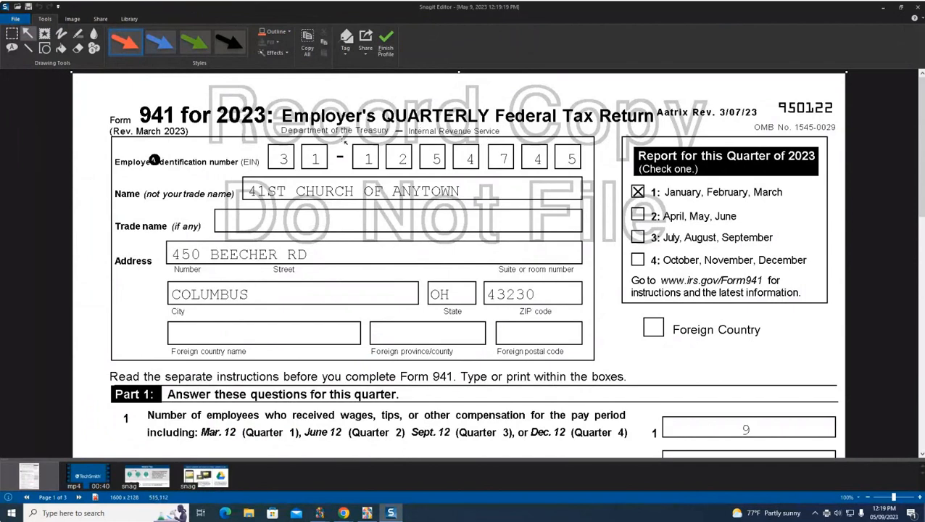
pyautogui.moveTo(495, 192)
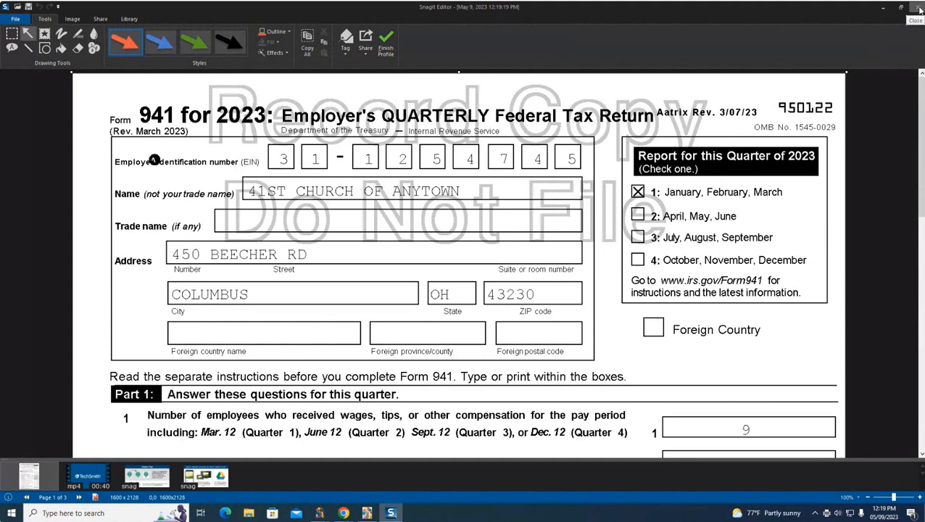
pyautogui.click(915, 8)
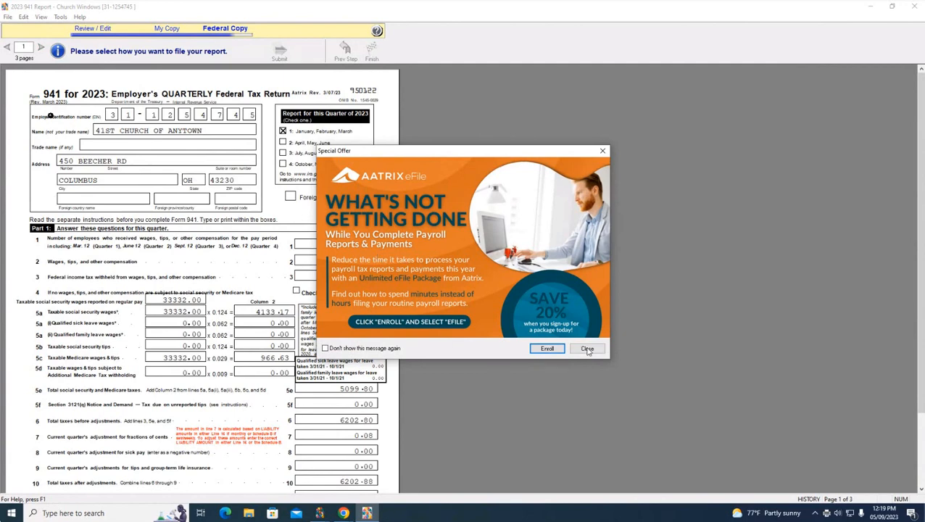
# - Close the eFile special offer and choose Print as the filing option
pyautogui.click(587, 348)
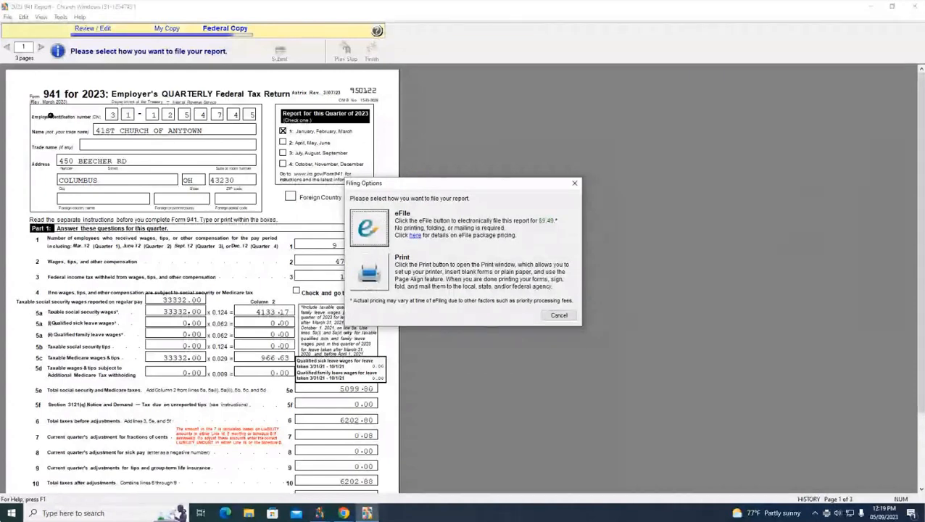
pyautogui.click(369, 272)
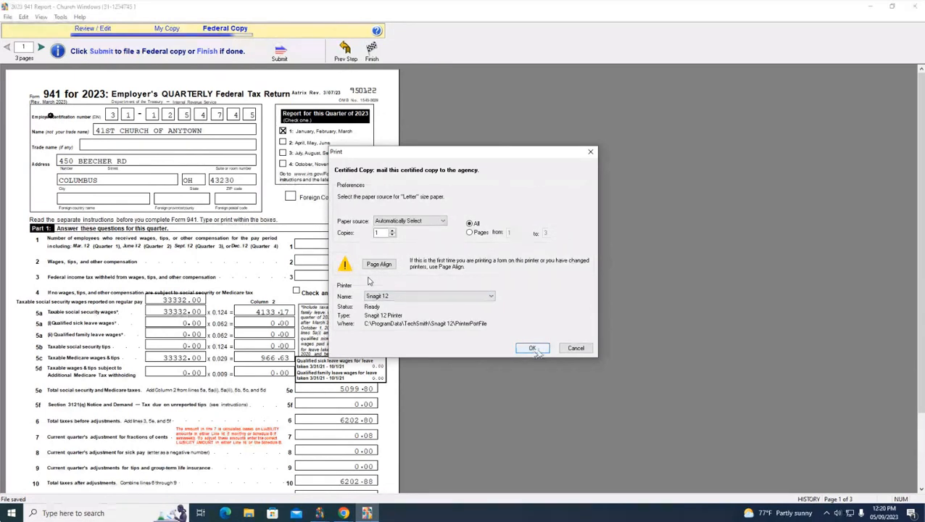
# - Print the certified federal copy of Form 941 to Snagit 12 and view the capture
pyautogui.click(533, 348)
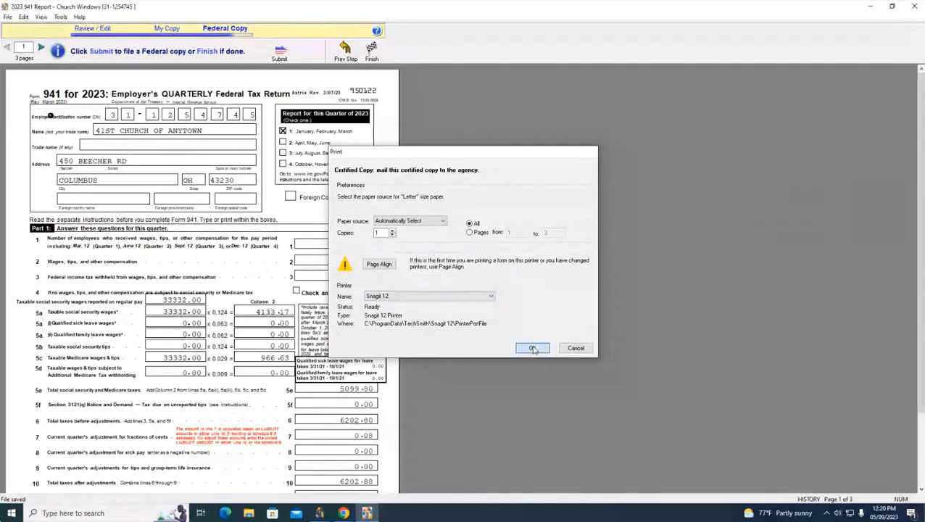
pyautogui.click(532, 348)
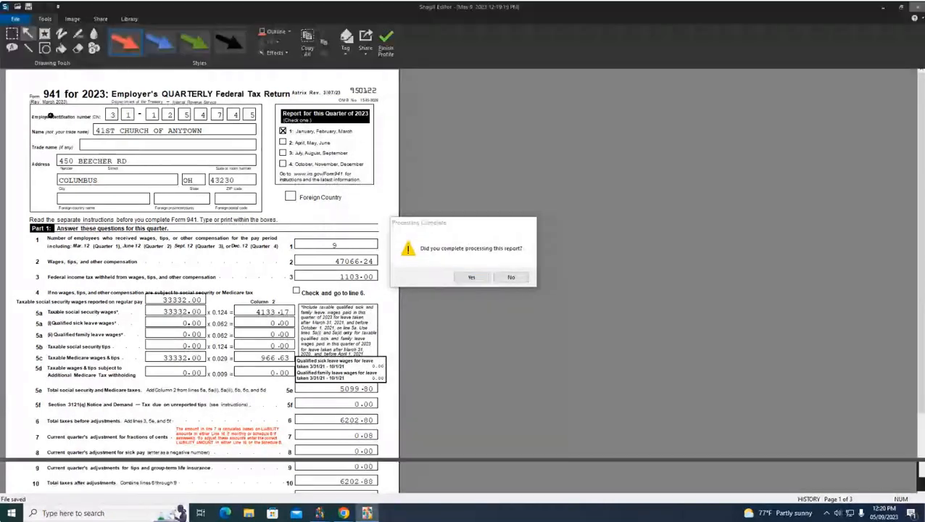
pyautogui.click(472, 277)
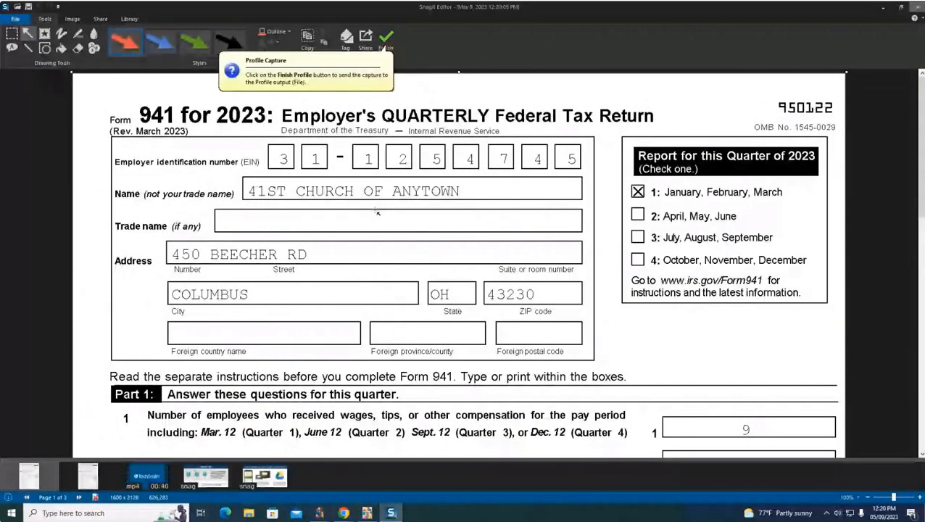
pyautogui.moveTo(459, 181)
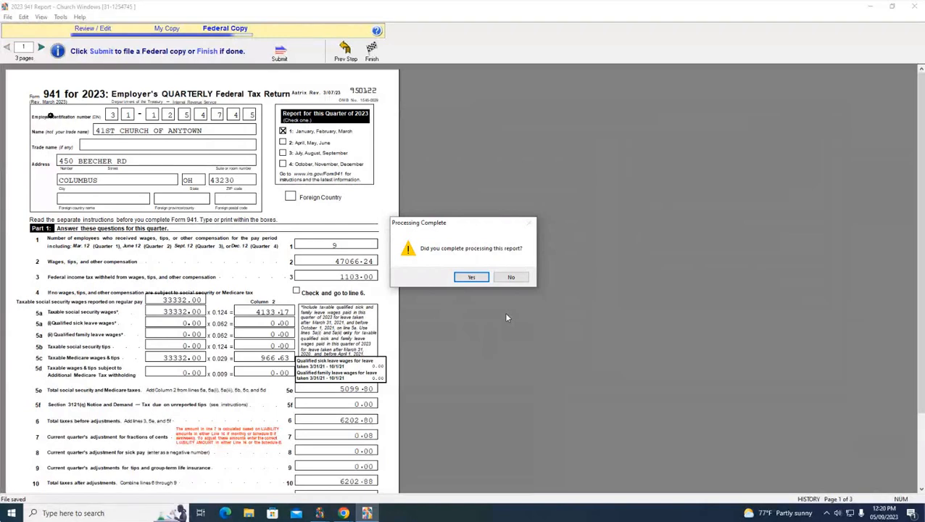
pyautogui.moveTo(471, 277)
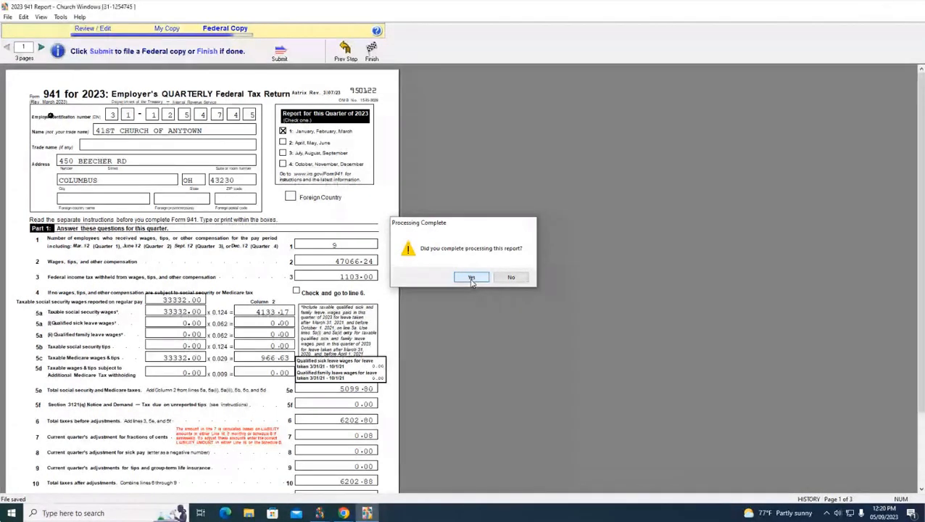
# - Confirm with Yes that the 2023 Form 941 processing is complete
pyautogui.click(471, 277)
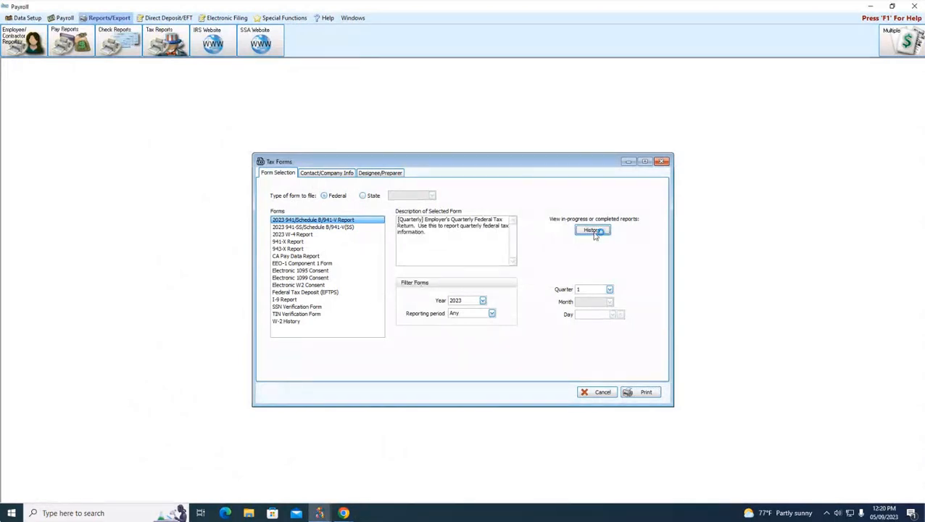
pyautogui.click(593, 229)
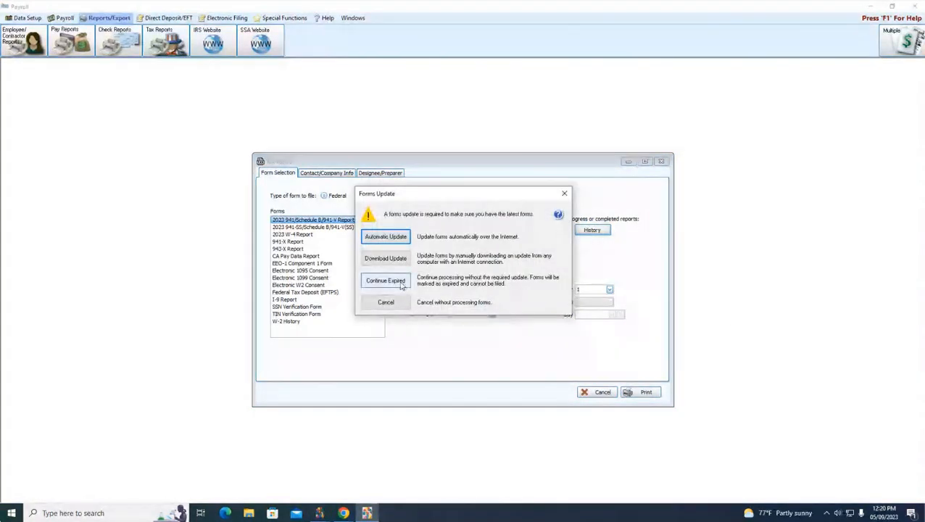
pyautogui.click(385, 281)
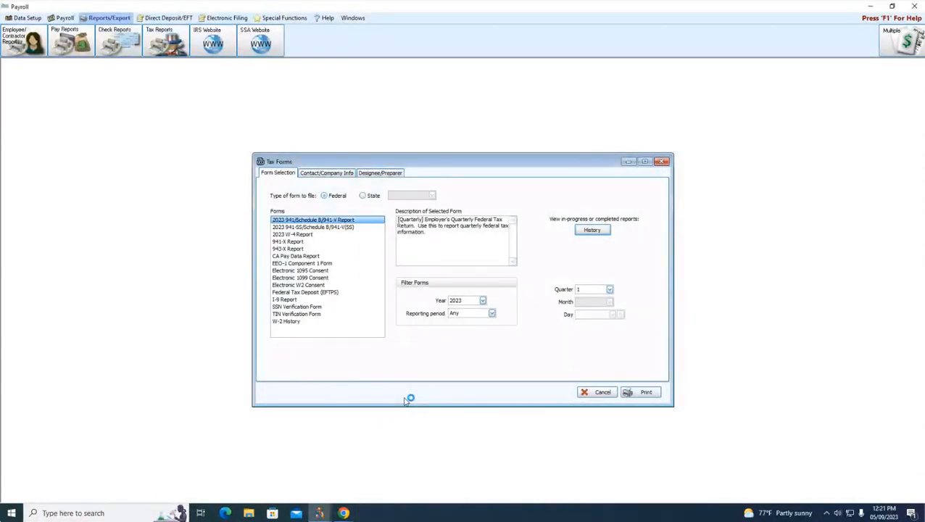
pyautogui.click(591, 229)
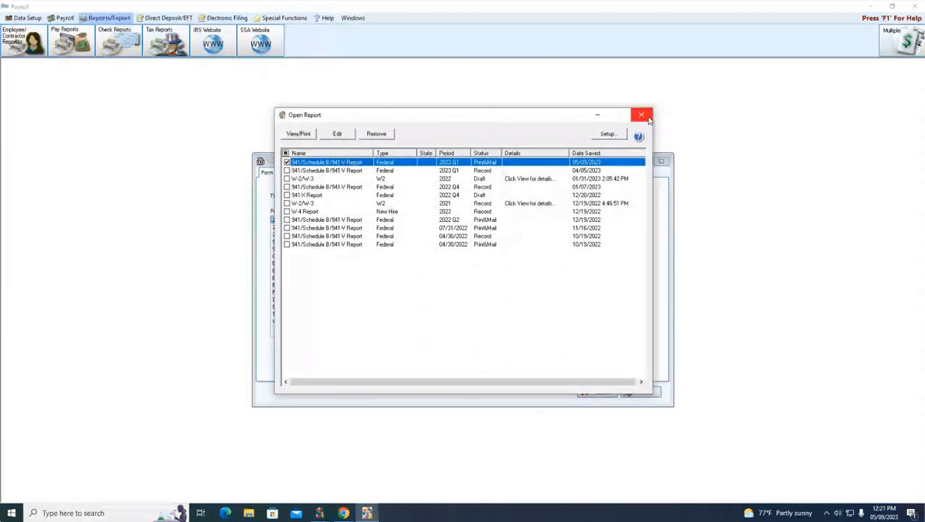
pyautogui.click(641, 115)
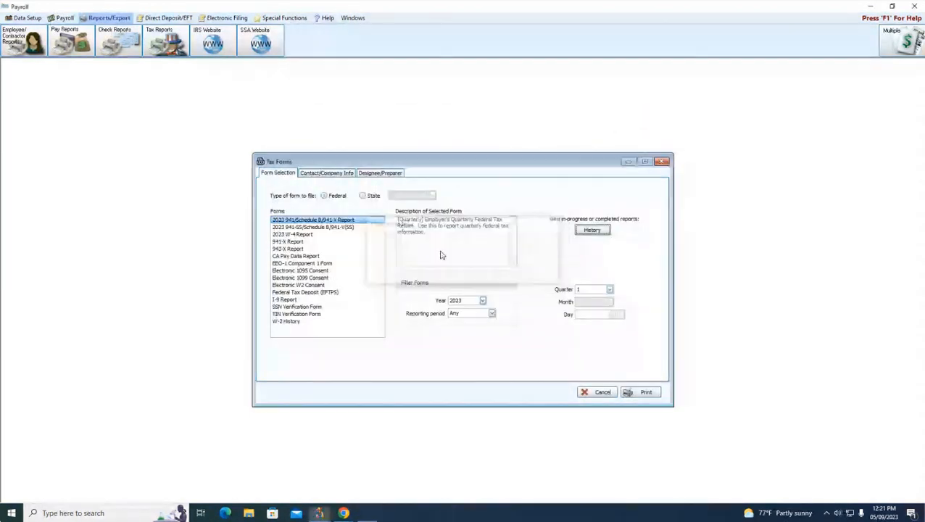